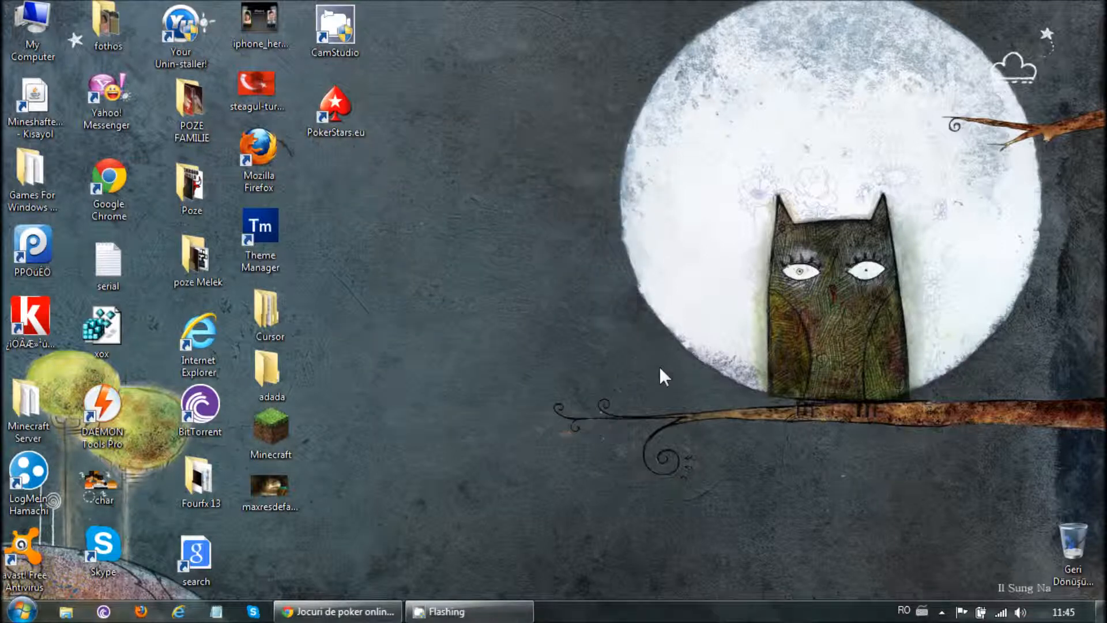
mouse_move(470, 232)
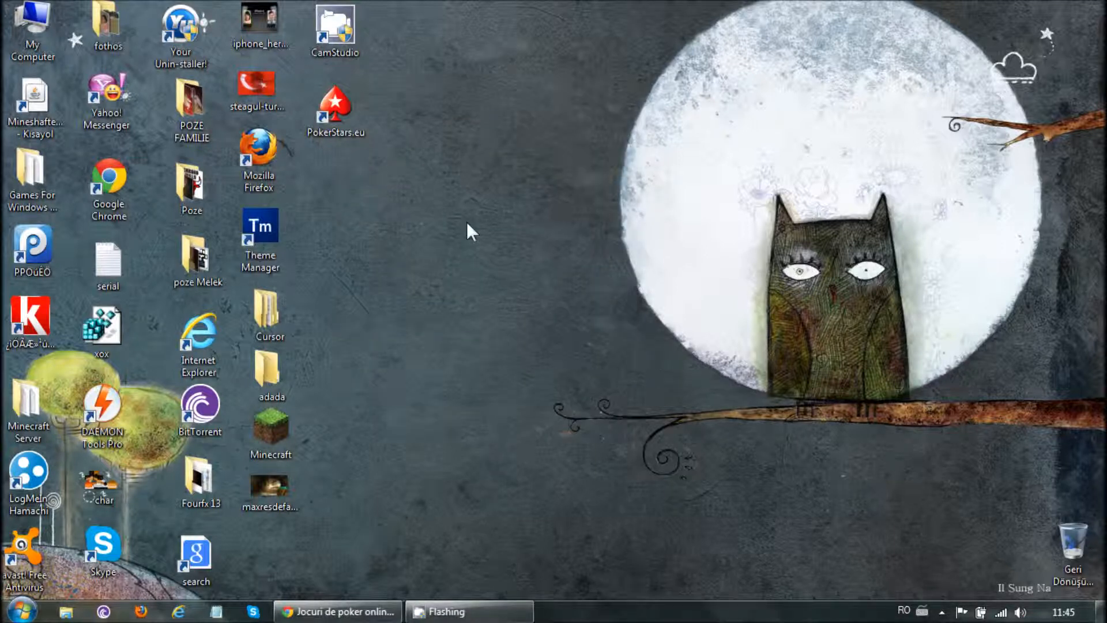
mouse_move(328, 254)
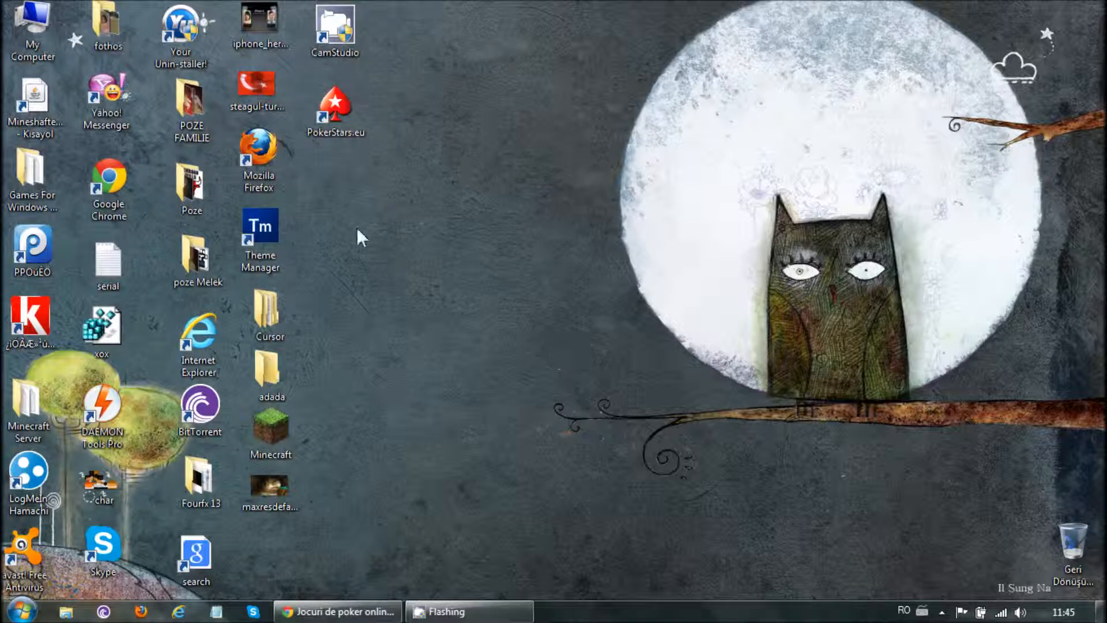
Reach the PokerStars download page, cancel the duplicate installer download and review existing downloads
left_click(338, 611)
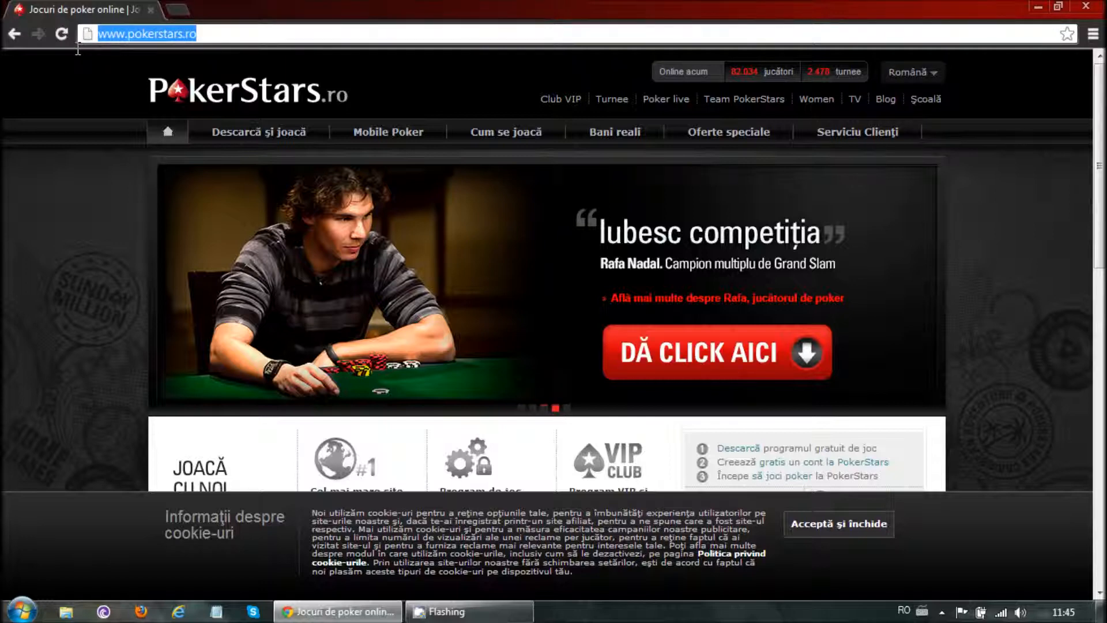
type("pokerstars.co.uk")
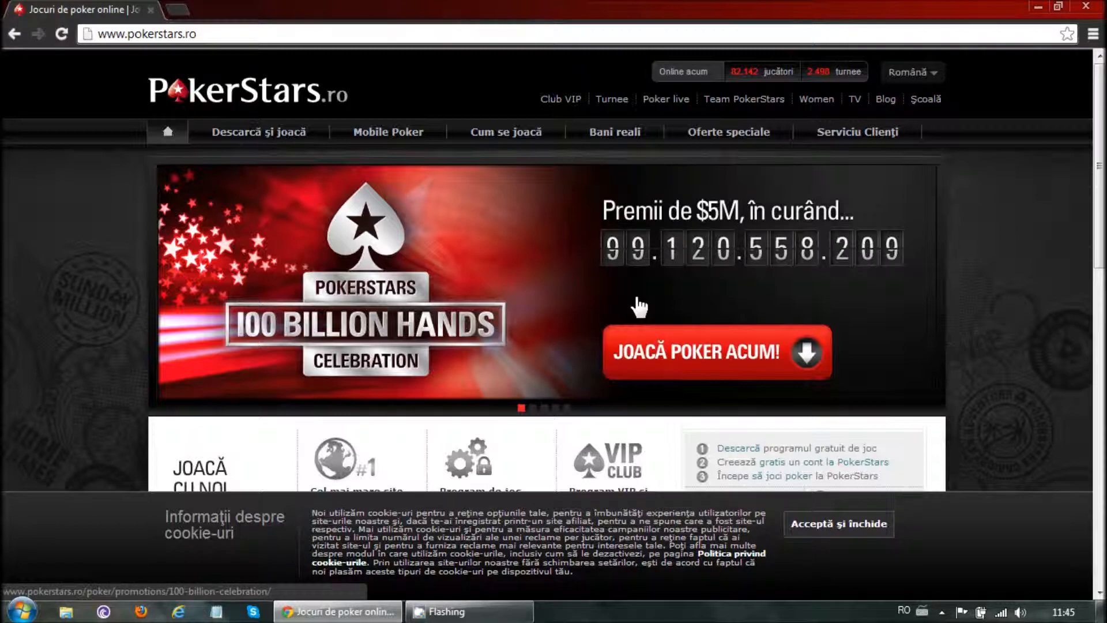
mouse_move(759, 406)
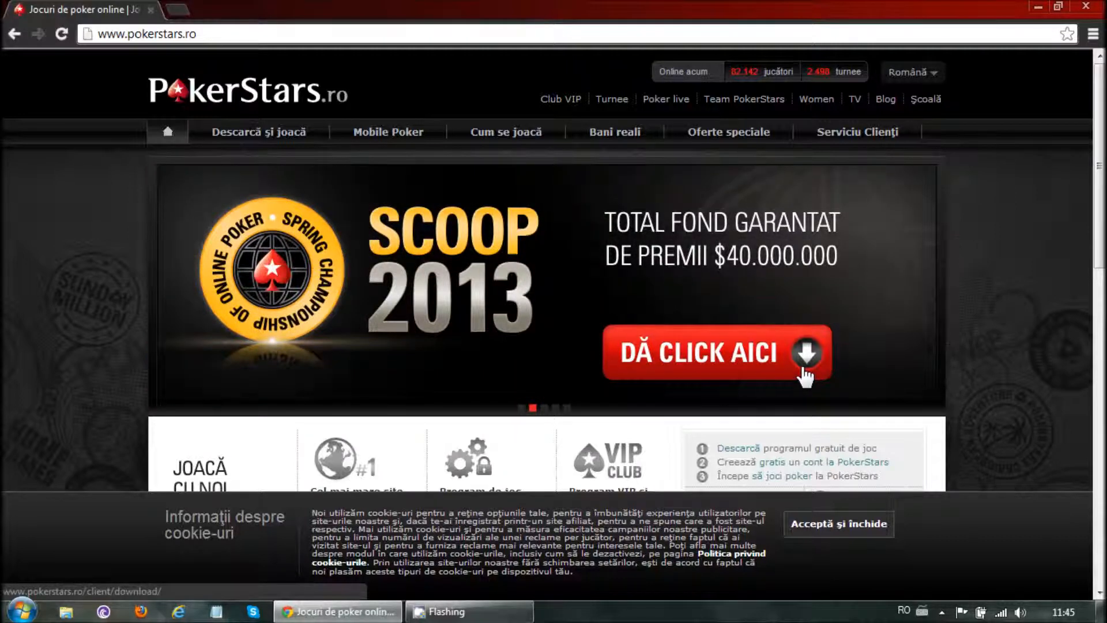
left_click(715, 353)
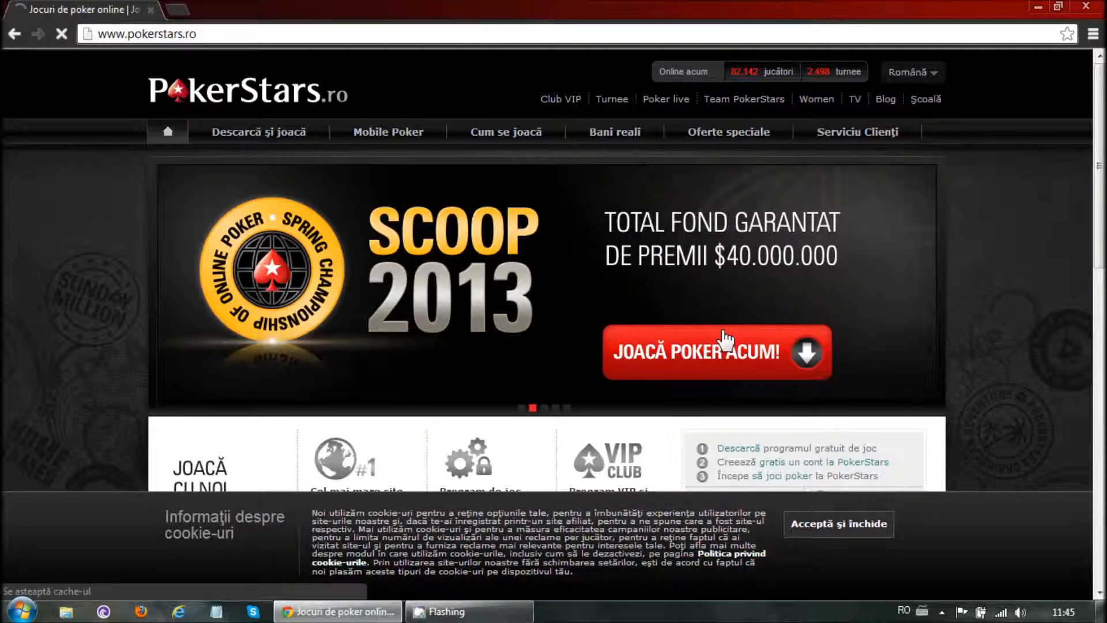
left_click(717, 352)
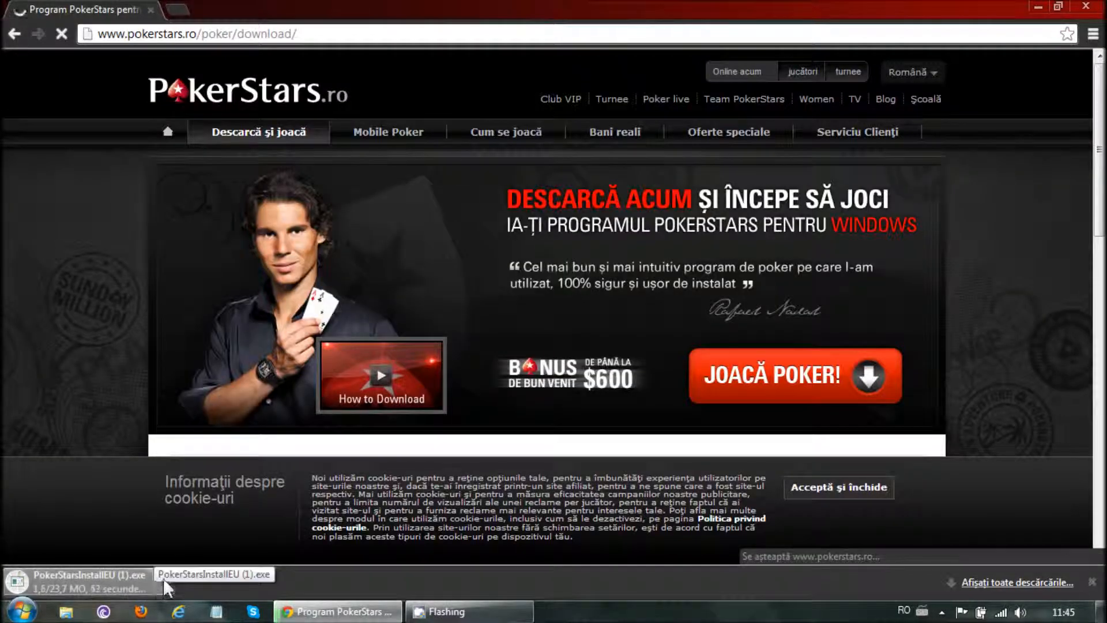
left_click(214, 580)
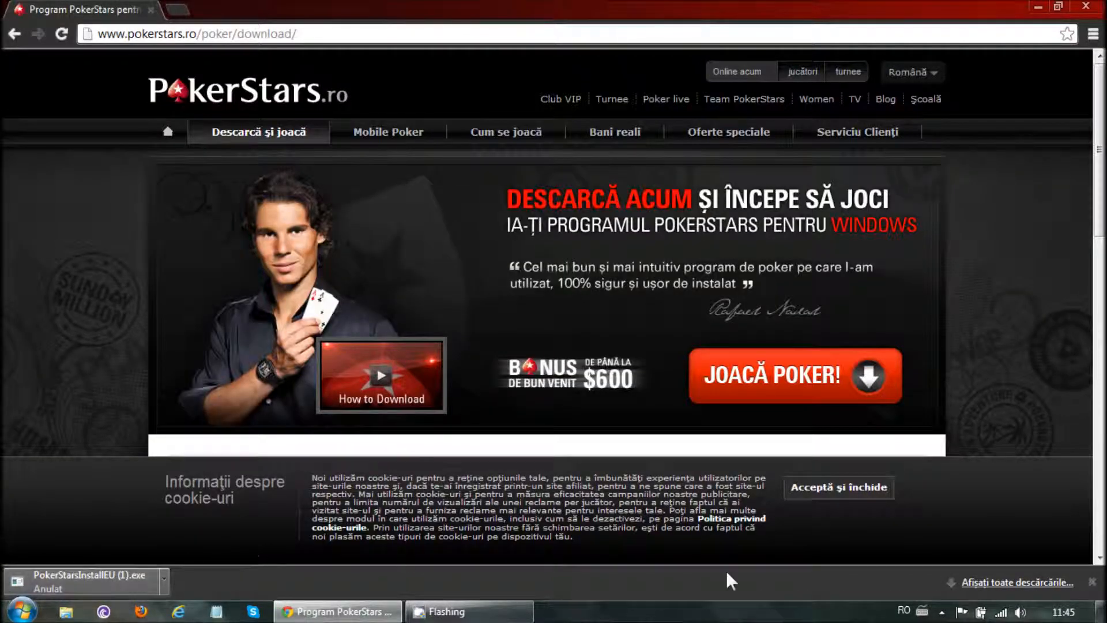
left_click(1017, 582)
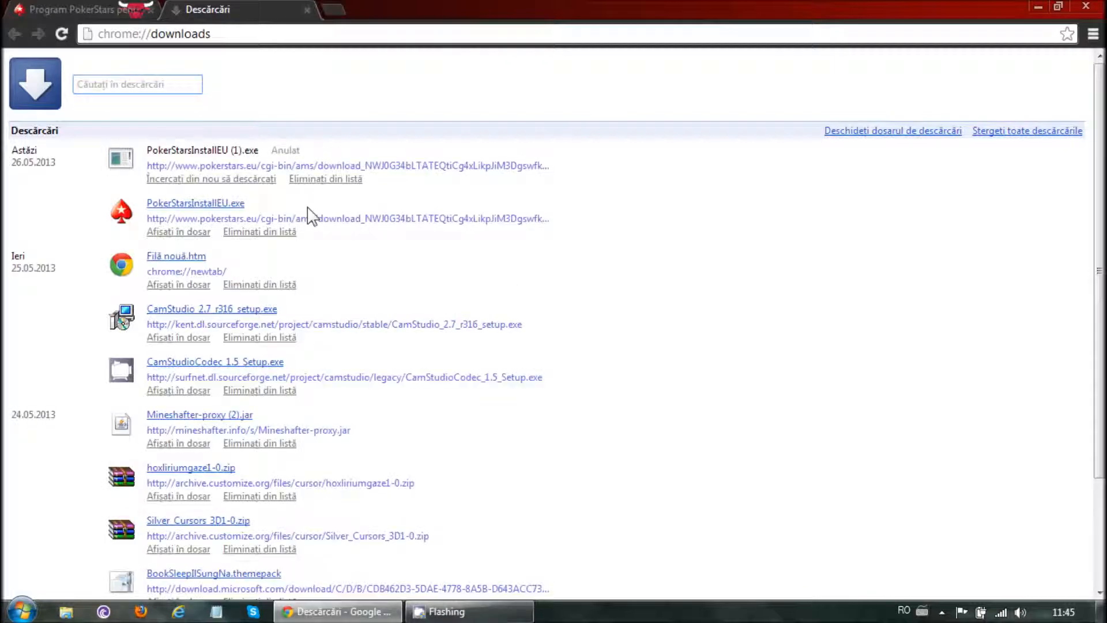
left_click(325, 179)
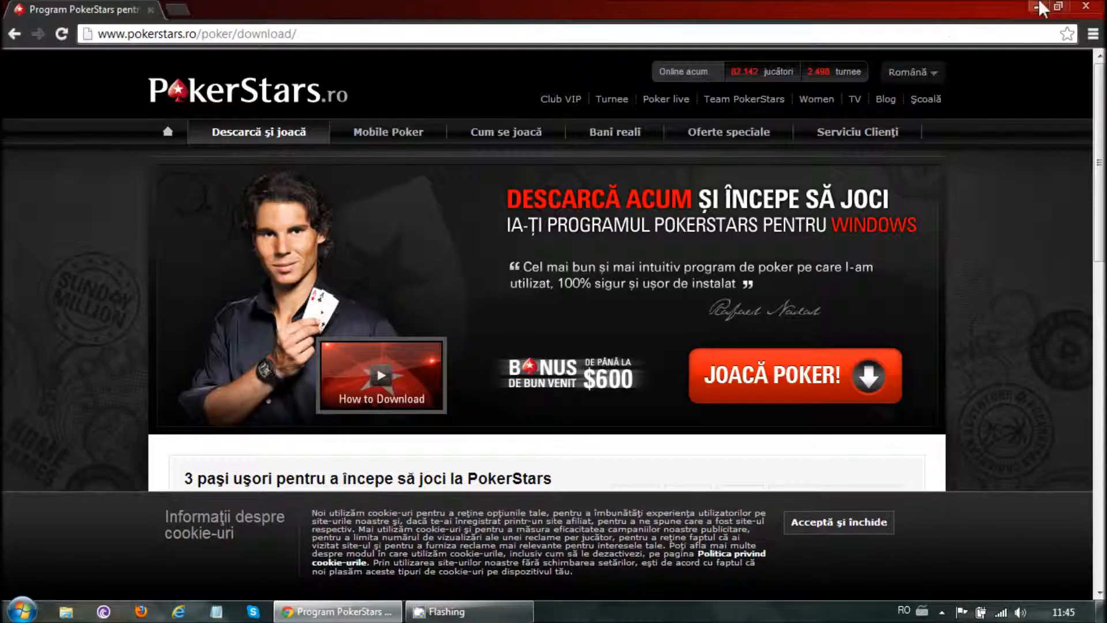
Show the Downloads folder full-screen and launch the PokerStarsInstallEU installer
left_click(1028, 7)
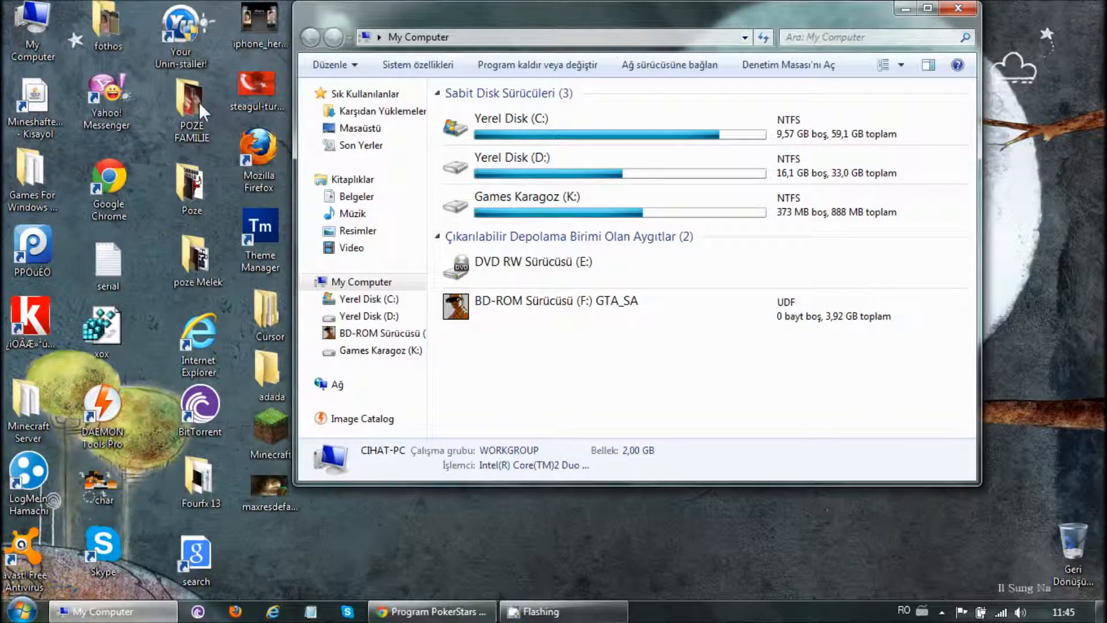
left_click(379, 110)
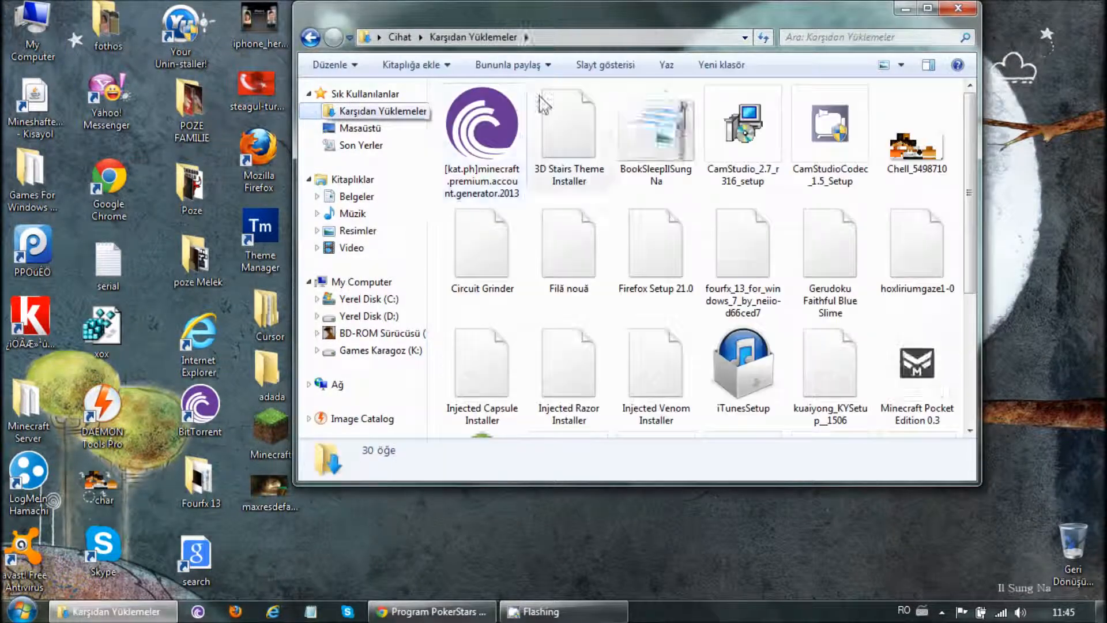
left_click(939, 8)
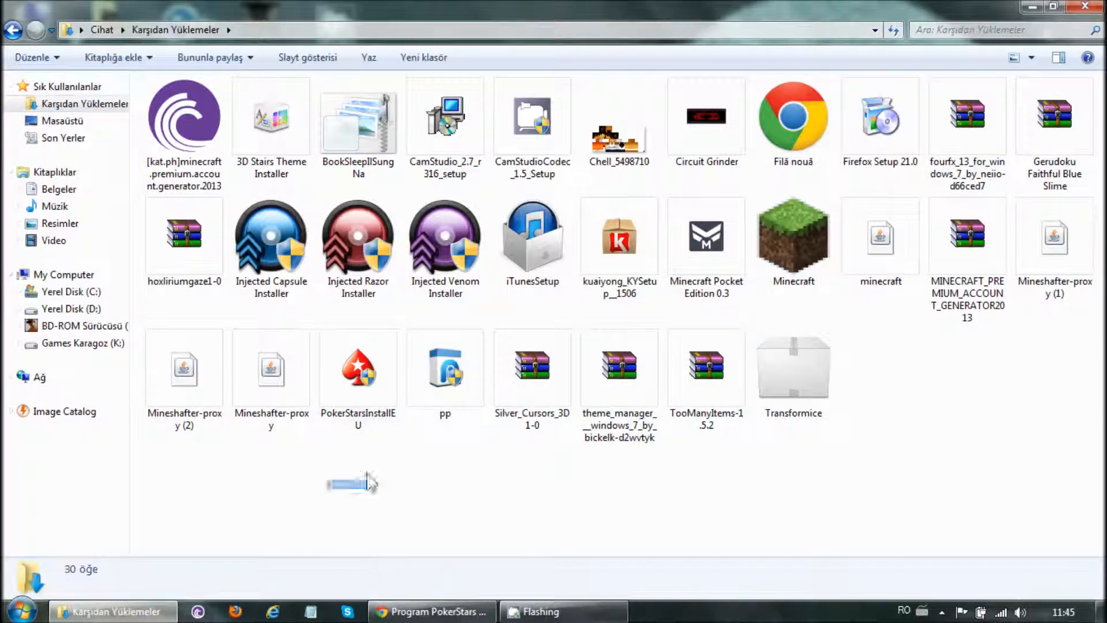
left_click(358, 366)
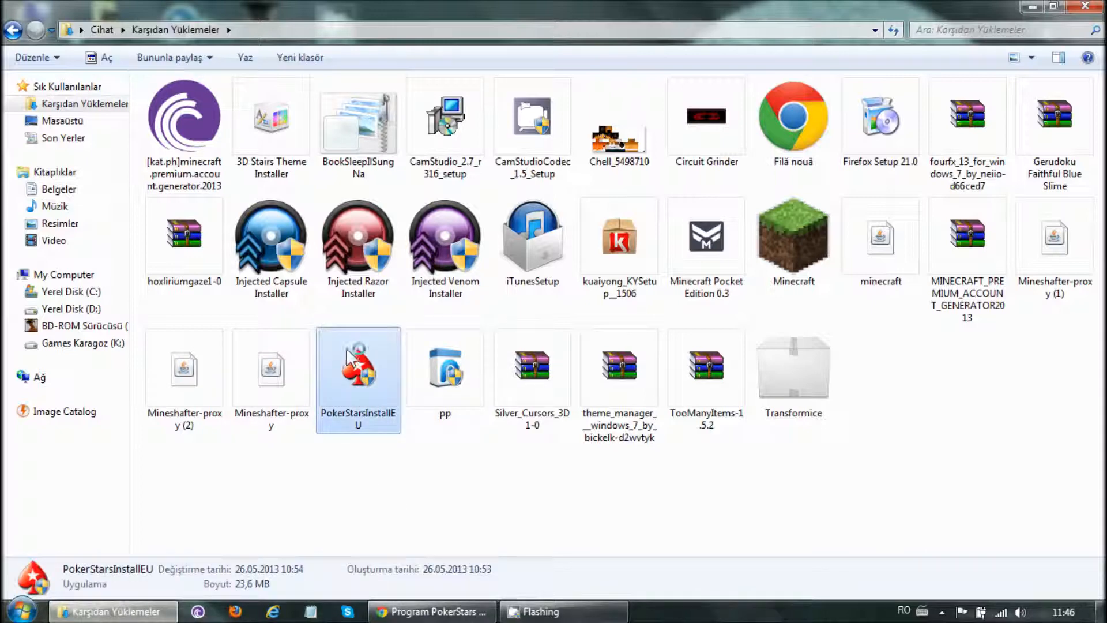
double_click(358, 367)
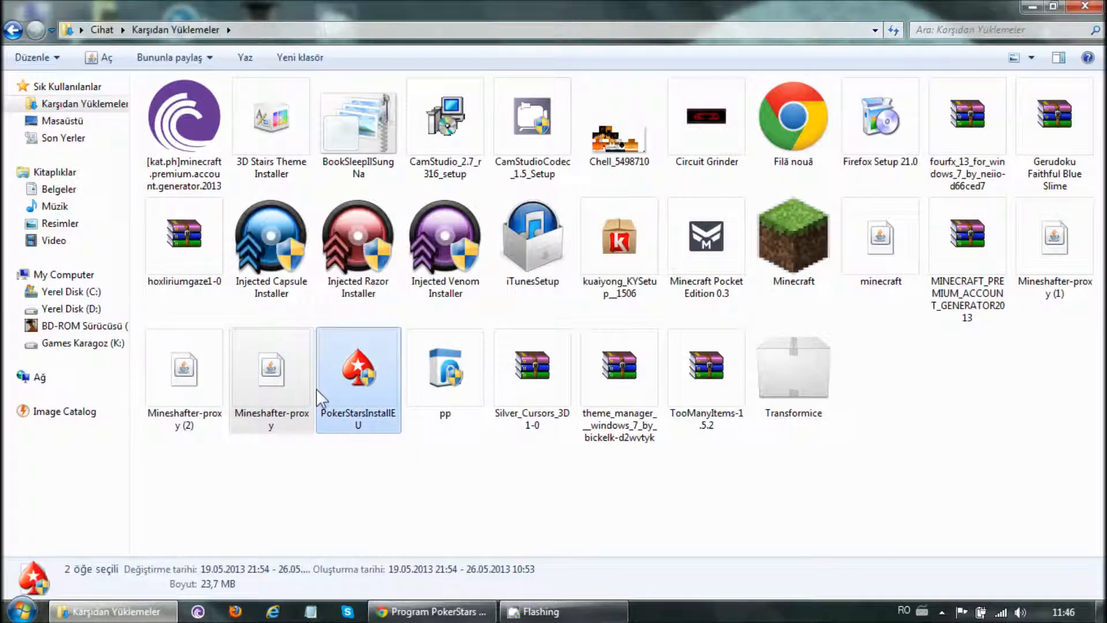
Run the installer and try the Lietuvių language before returning to English
double_click(358, 367)
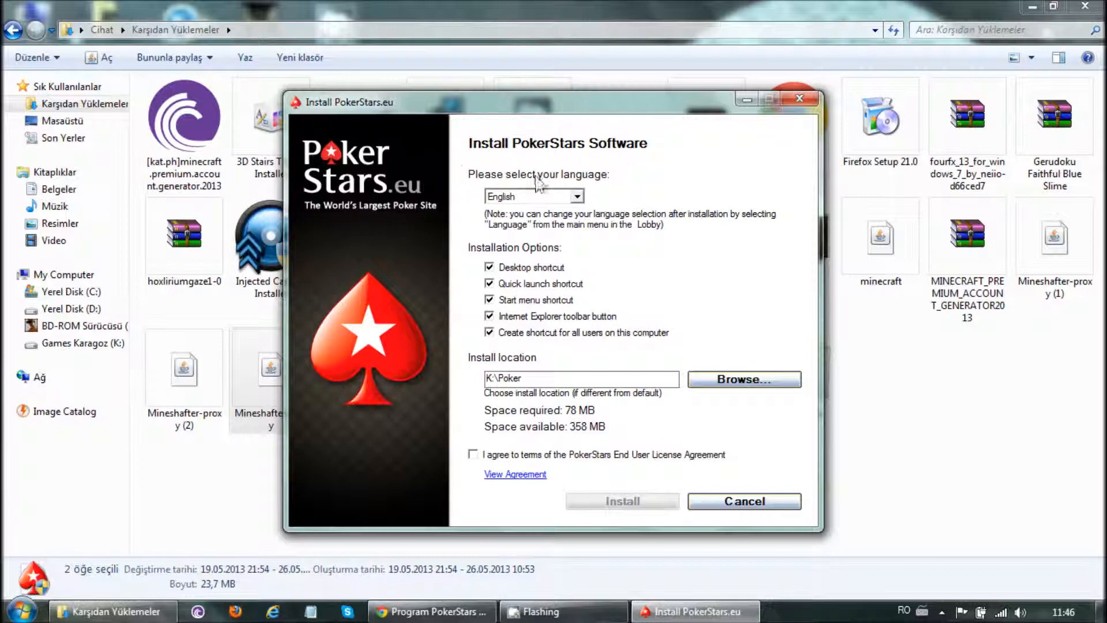
left_click(576, 197)
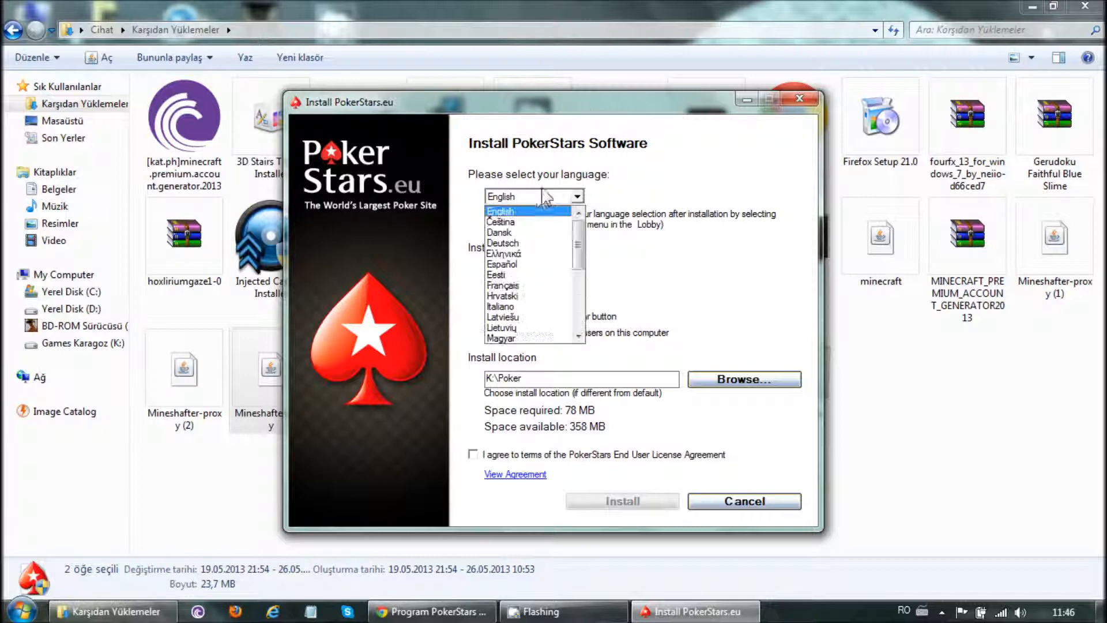
mouse_move(547, 326)
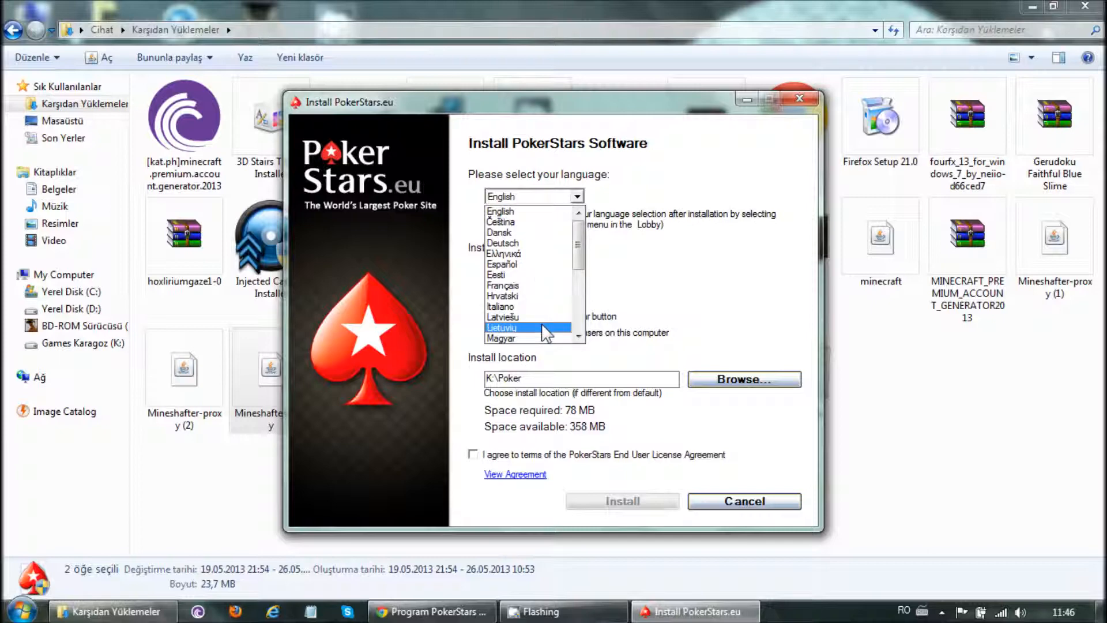
left_click(503, 327)
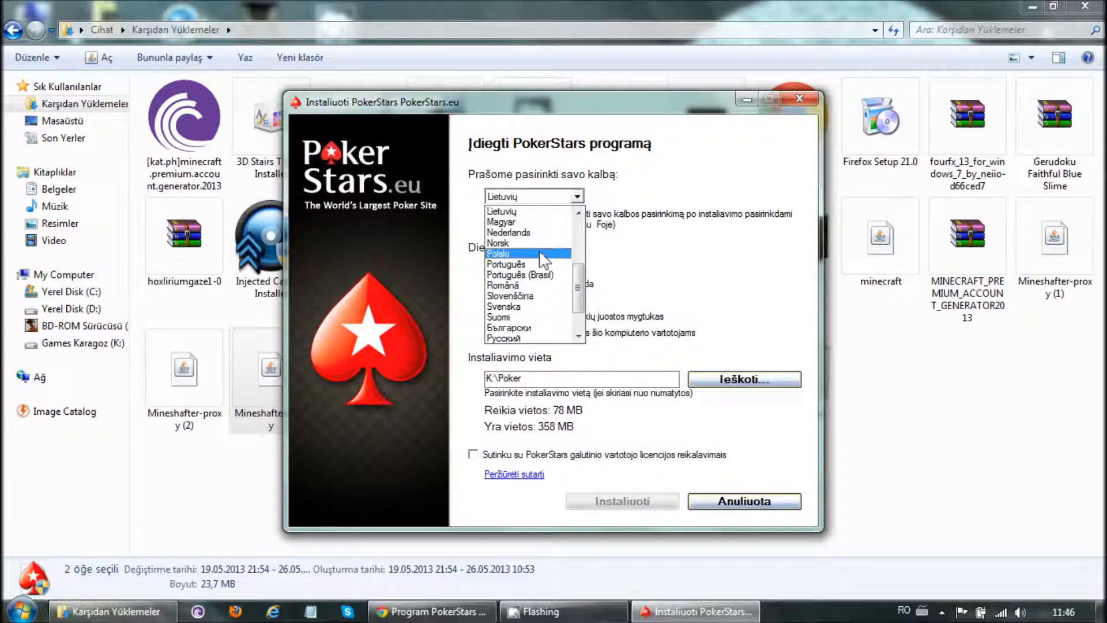
scroll("up", 3)
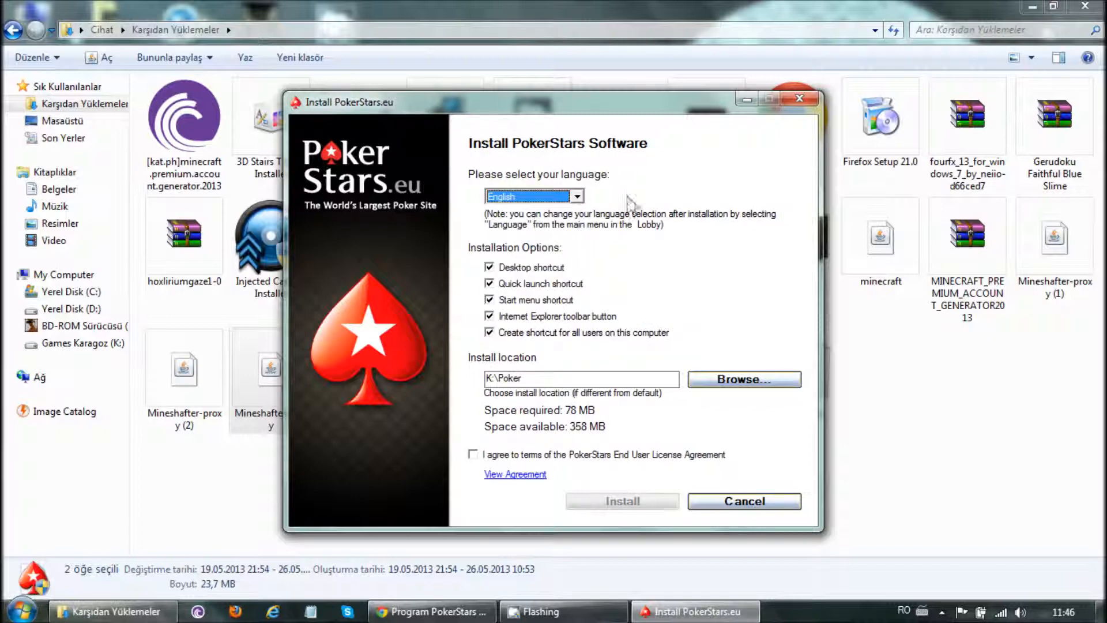
mouse_move(572, 279)
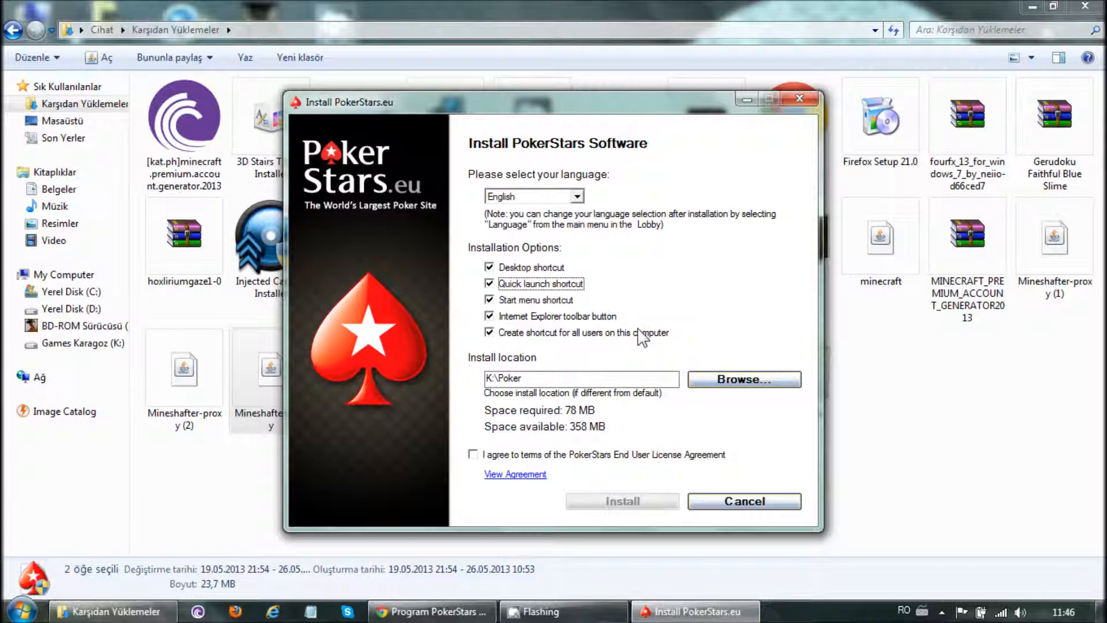
mouse_move(741, 314)
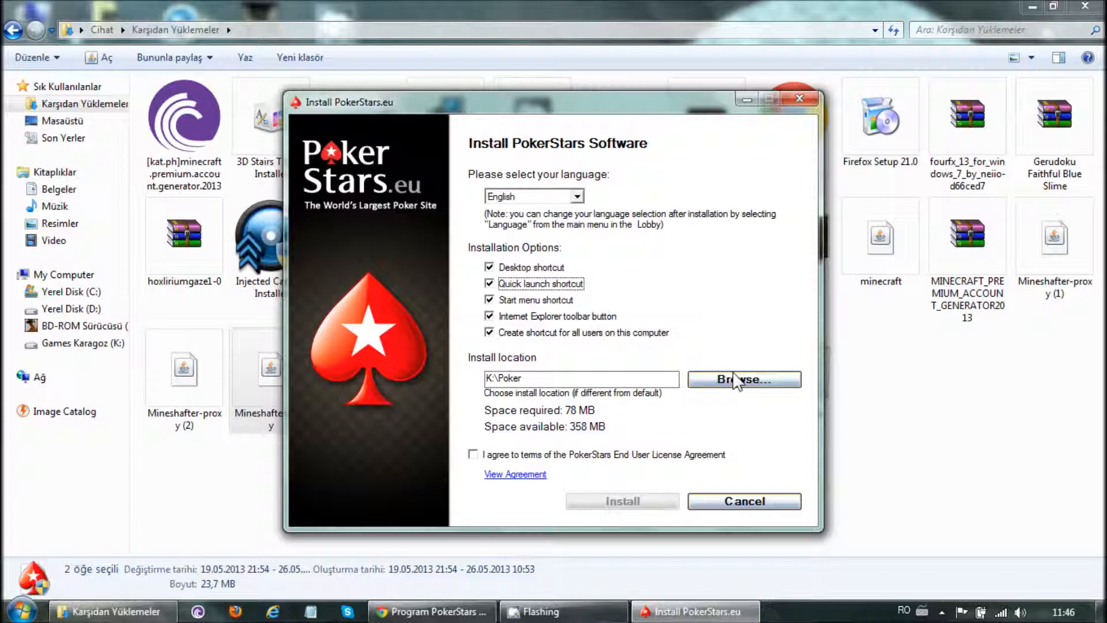
Browse drive K for the Poker folder and keep K:\Poker as the install location
left_click(744, 380)
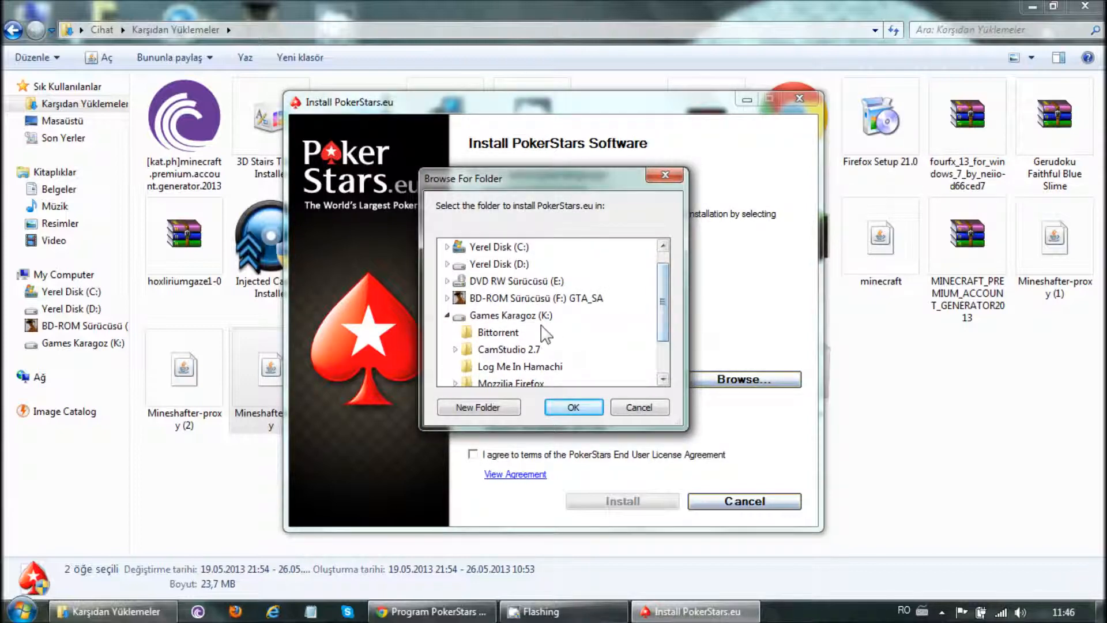
left_click(509, 315)
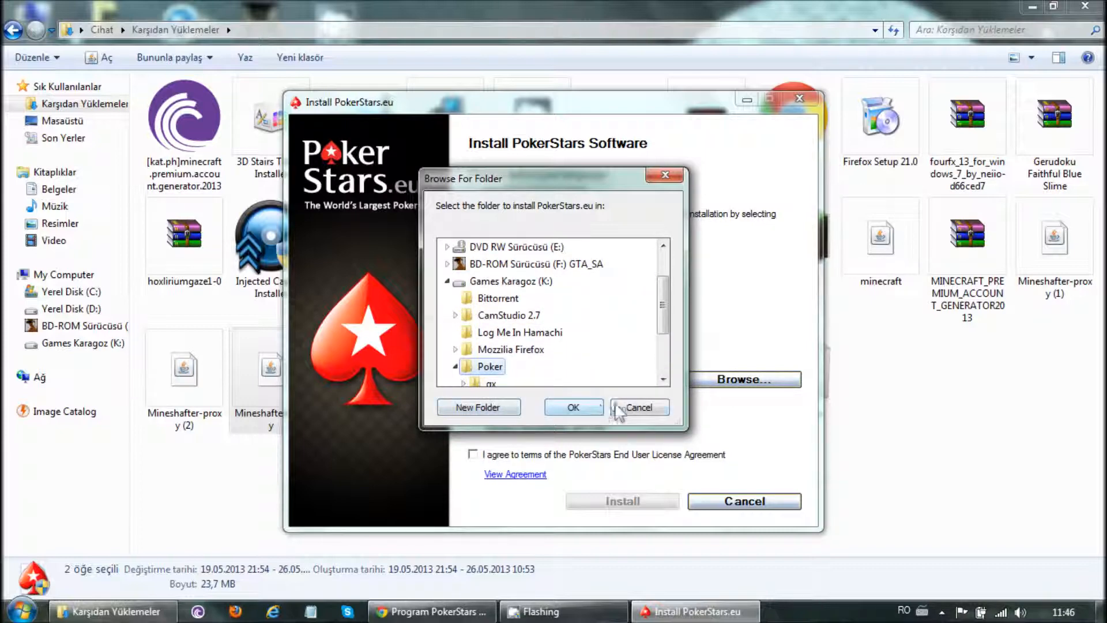
left_click(574, 407)
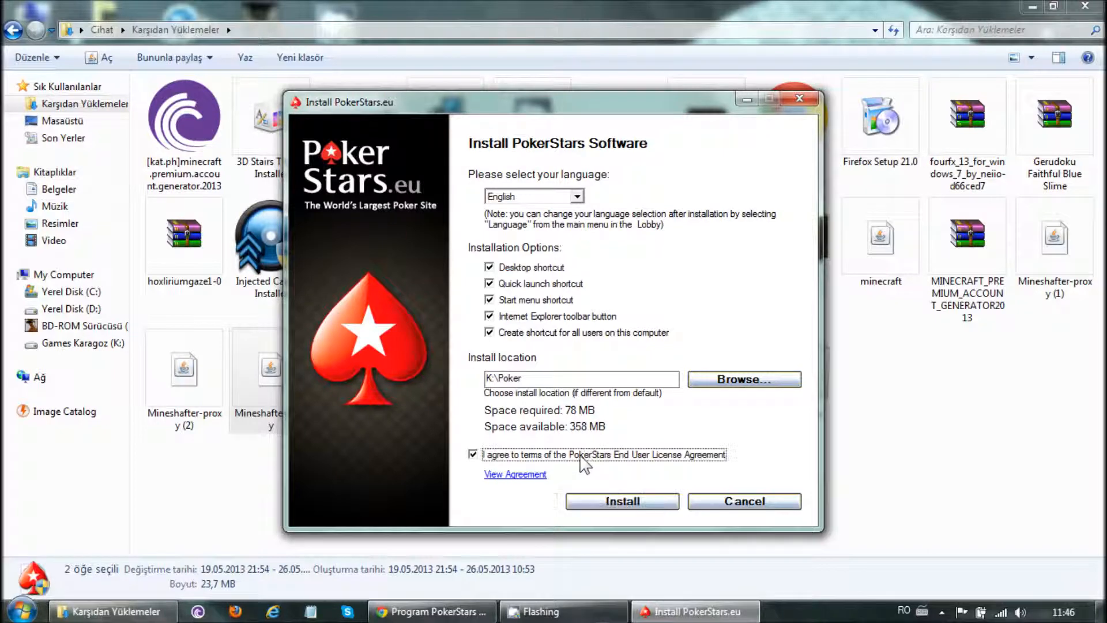
mouse_move(609, 471)
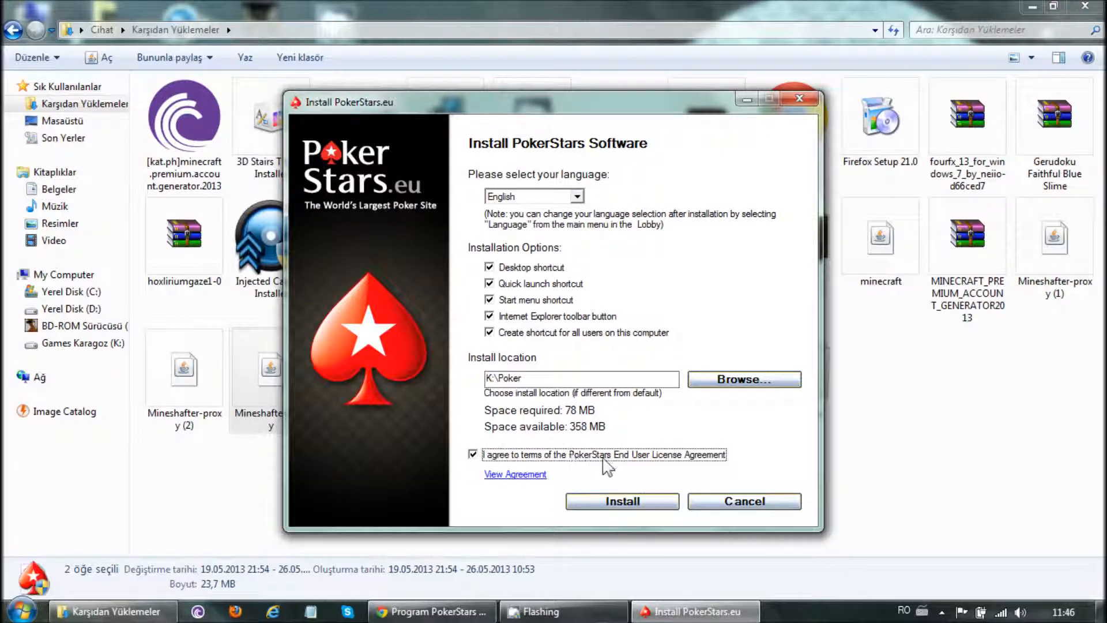
mouse_move(656, 473)
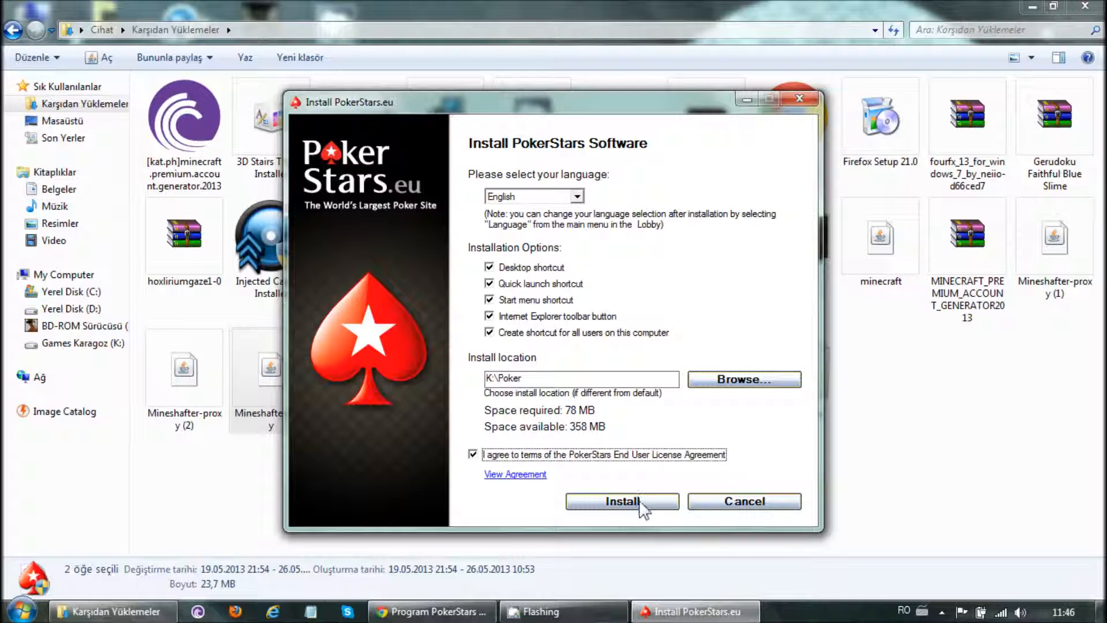
Start installing PokerStars into K:\Poker
left_click(622, 502)
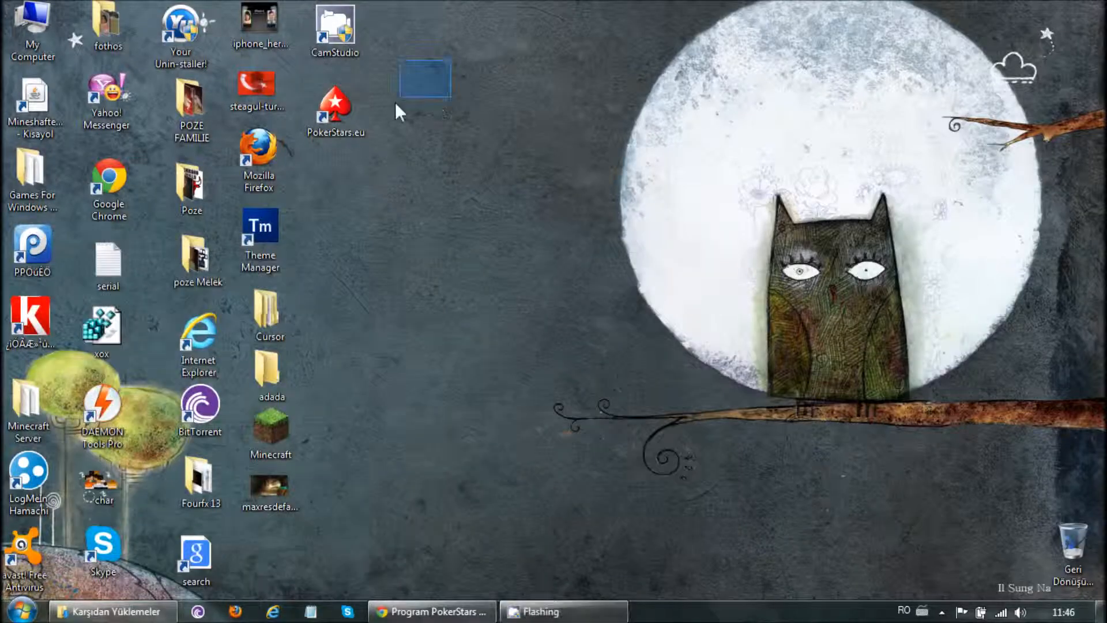
Launch PokerStars.eu from the desktop and let the updater finish into the lobby
left_click_drag(336, 110, 336, 110)
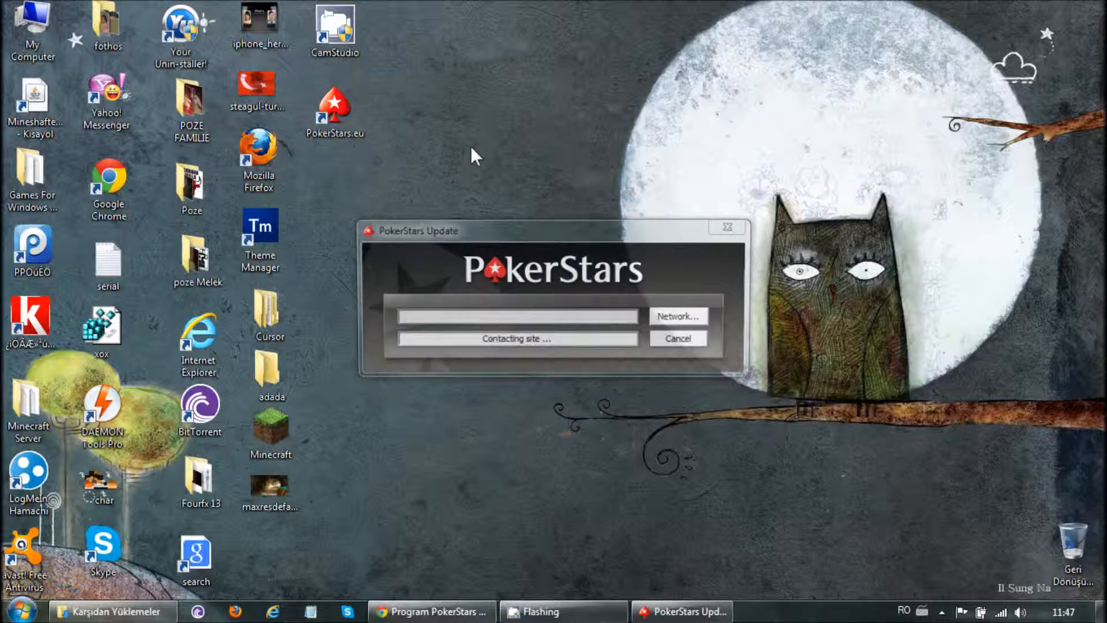
left_click(676, 338)
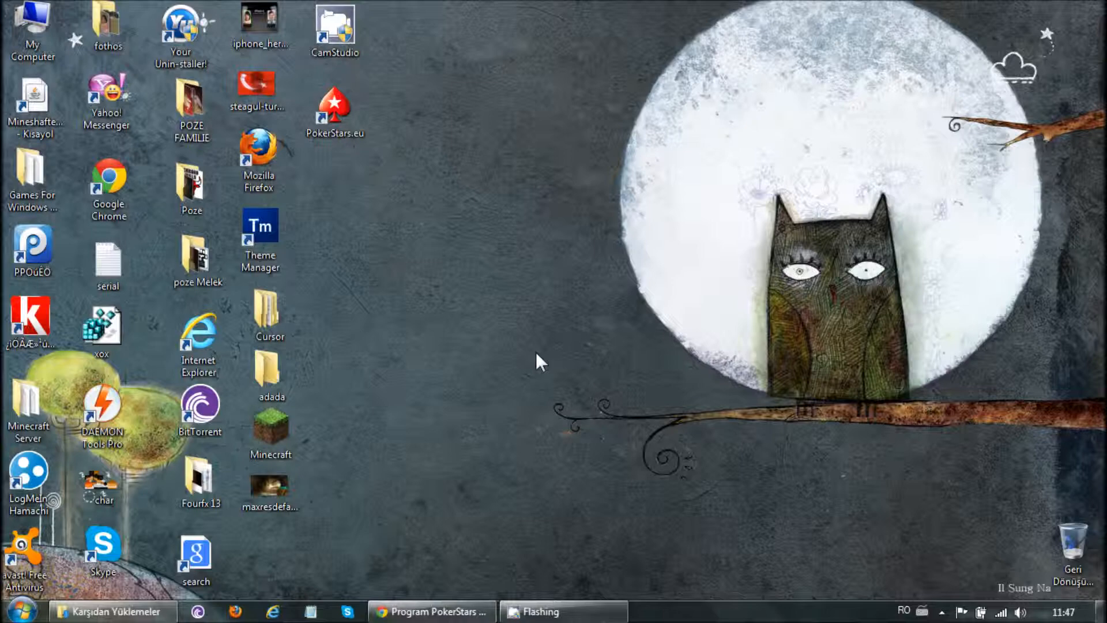
left_click(432, 612)
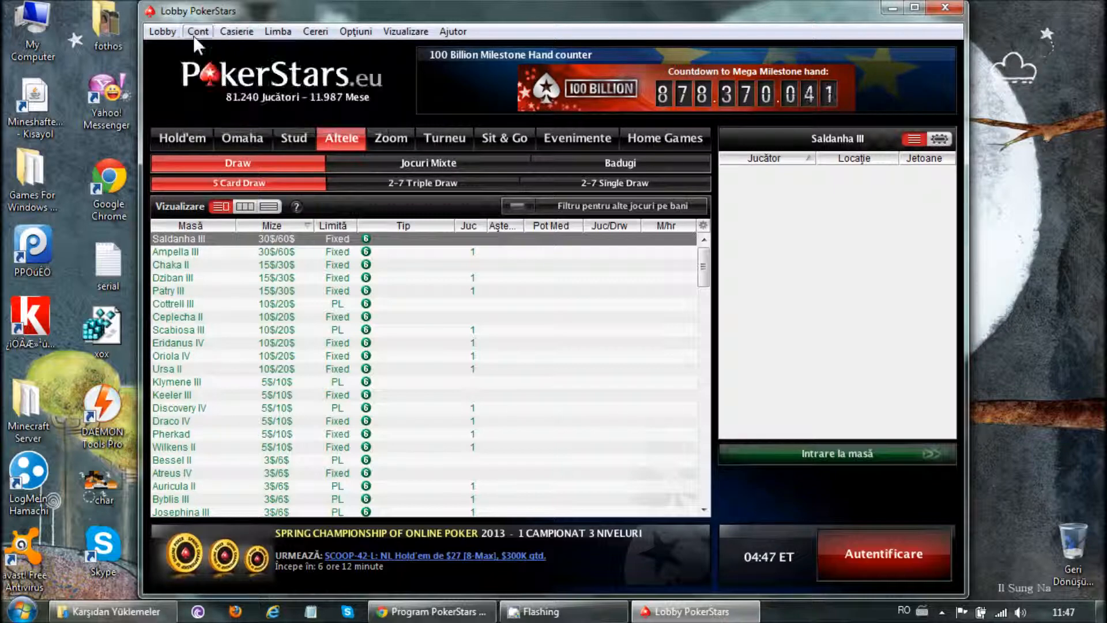
Choose Creează cont from the Cont menu to start a new account
left_click(197, 31)
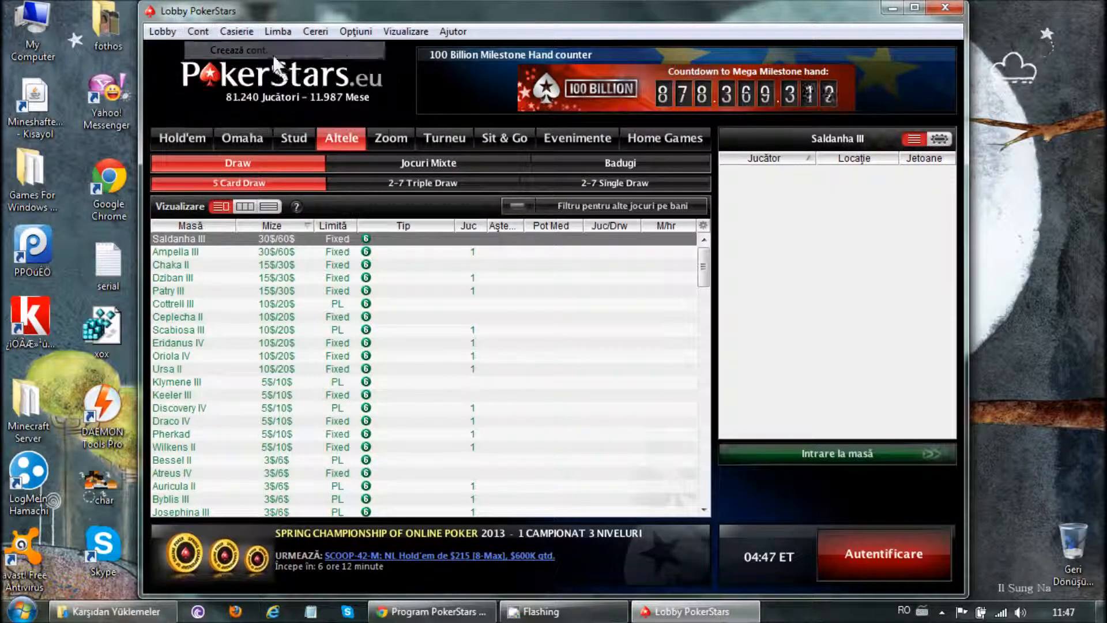
left_click(238, 49)
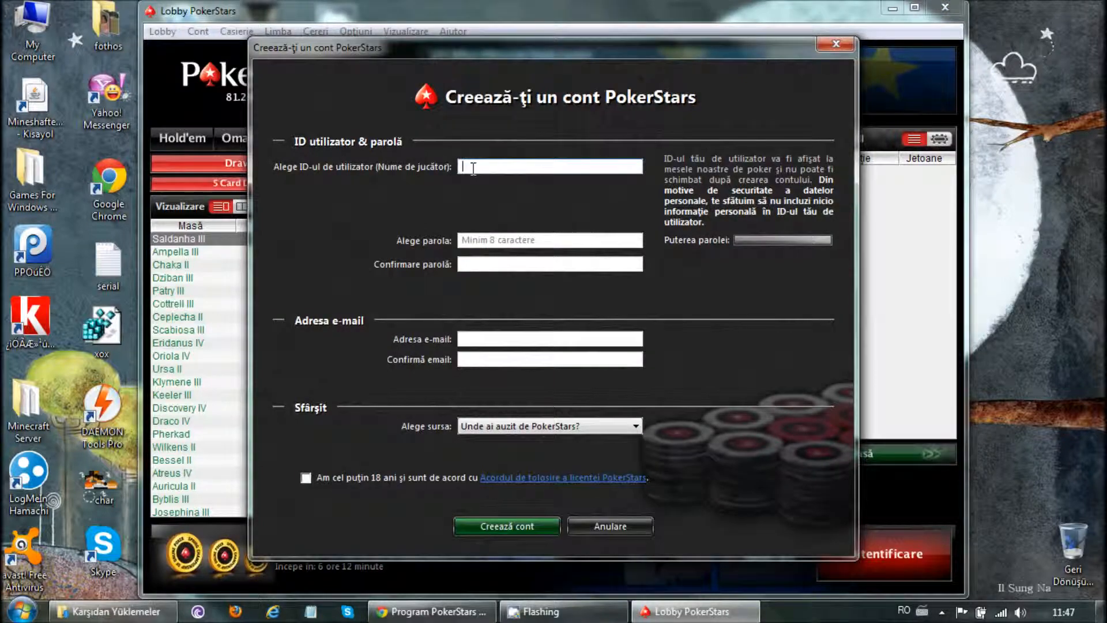
mouse_move(518, 163)
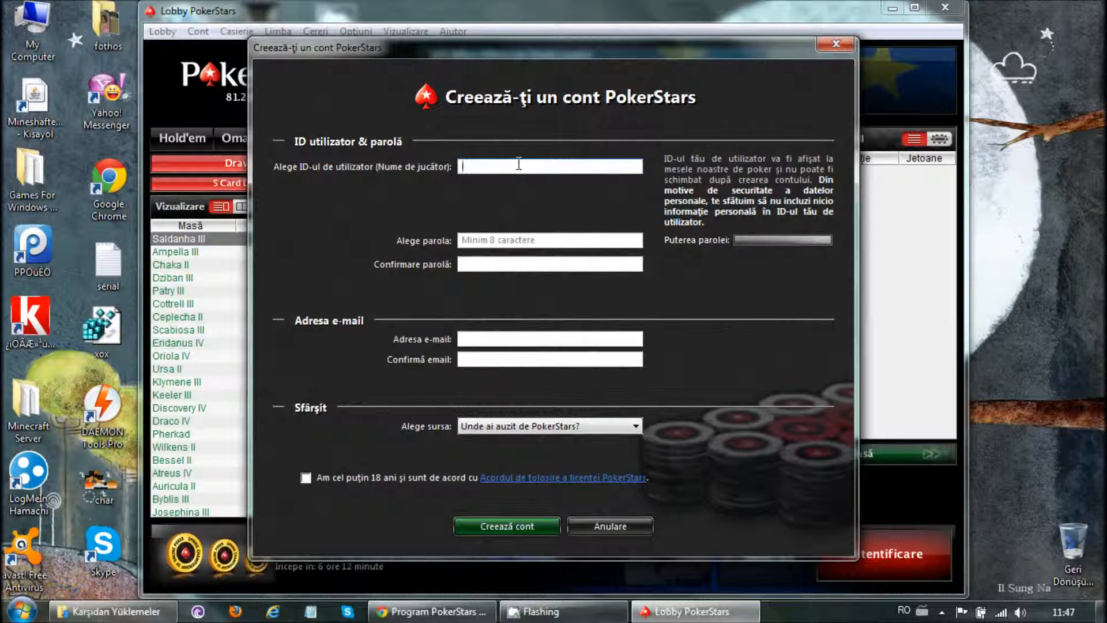
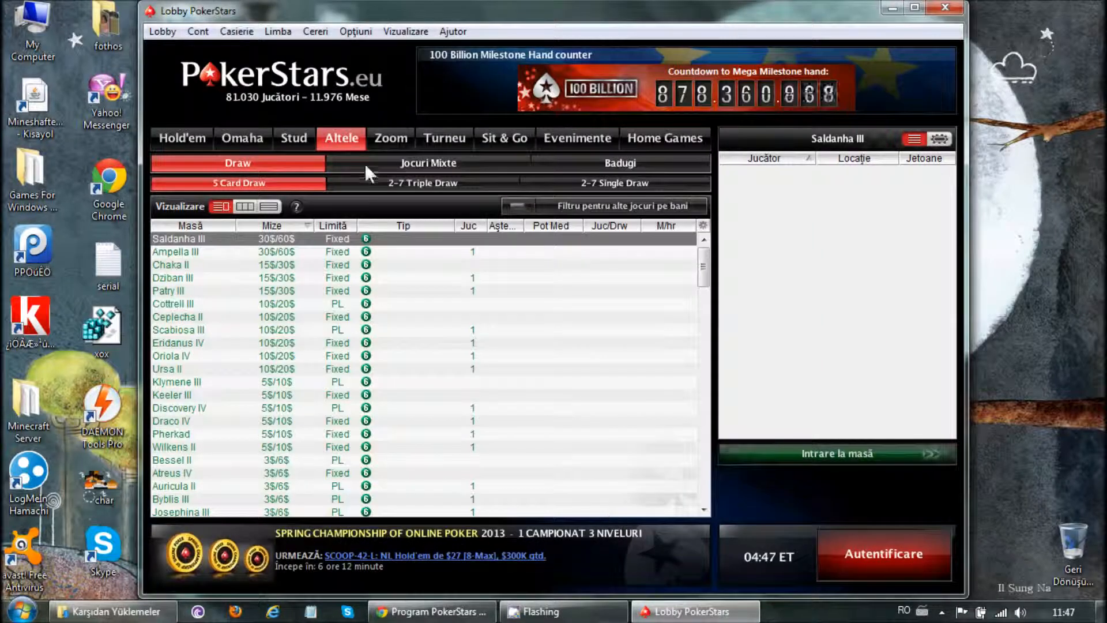
Request Validare adresă de e-mail from the Cont menu and dismiss the log-in-first notice
left_click(197, 31)
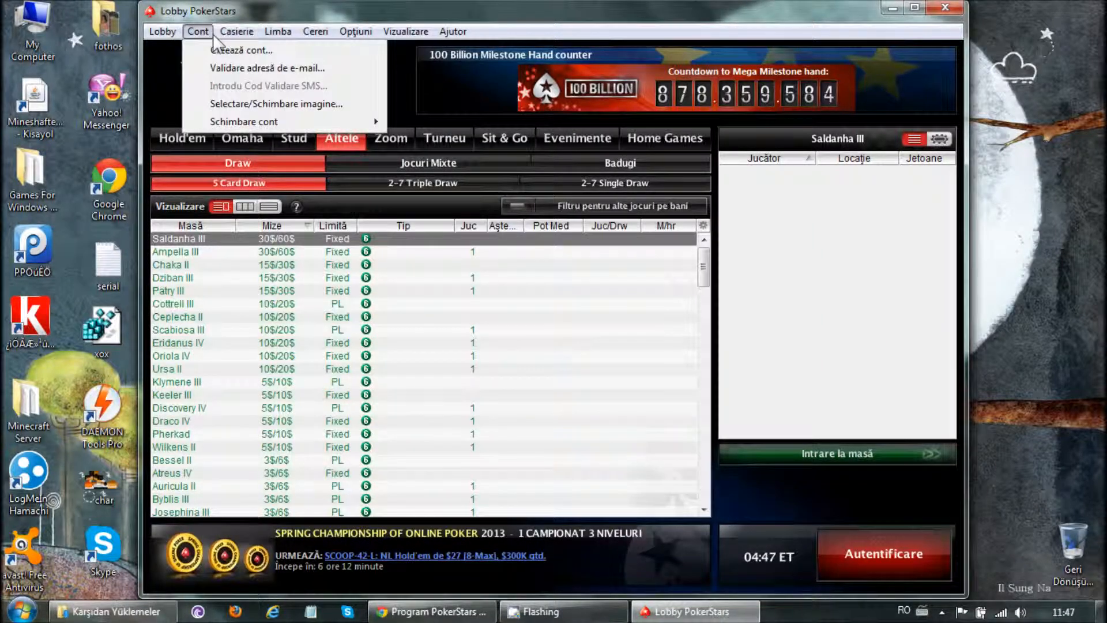
left_click(267, 68)
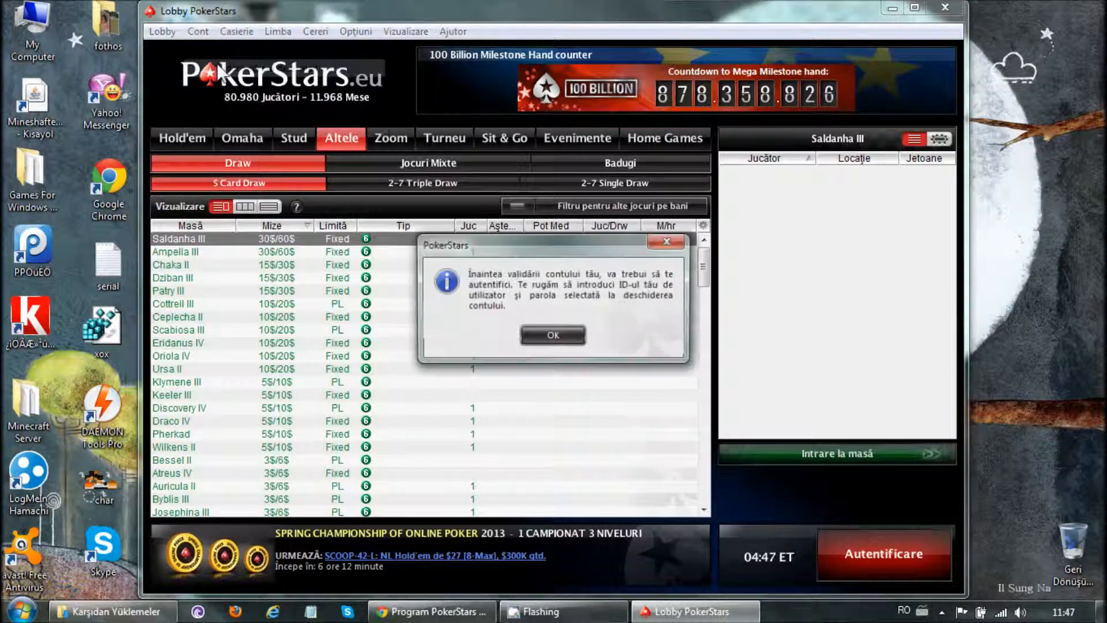
left_click(553, 335)
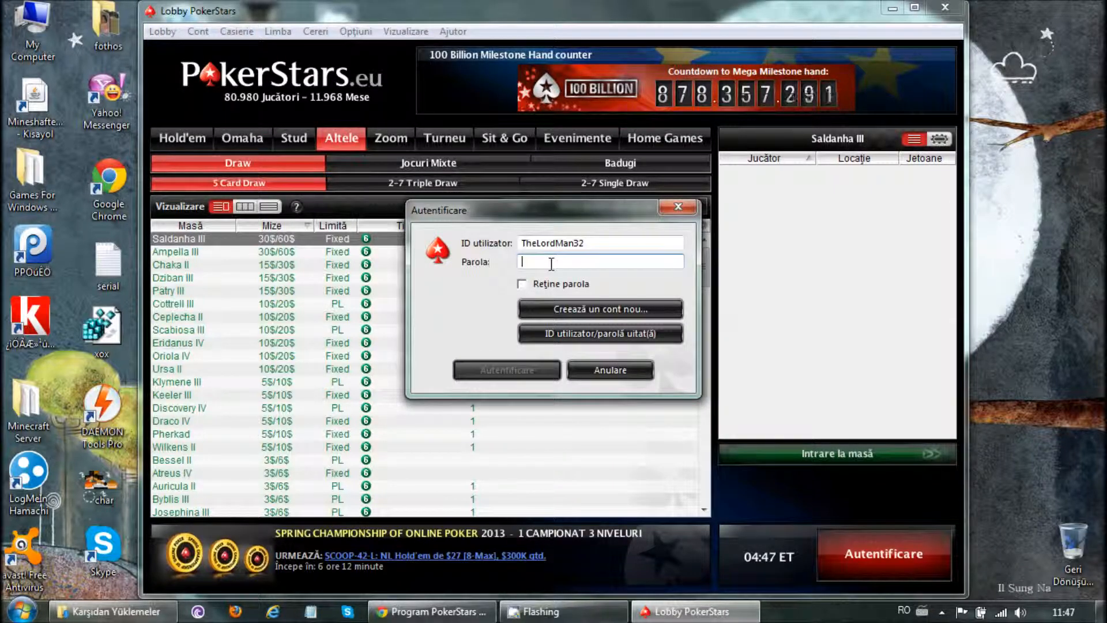
Log in as TheLordMan32 with the password entered and Reține parola ticked
type("**")
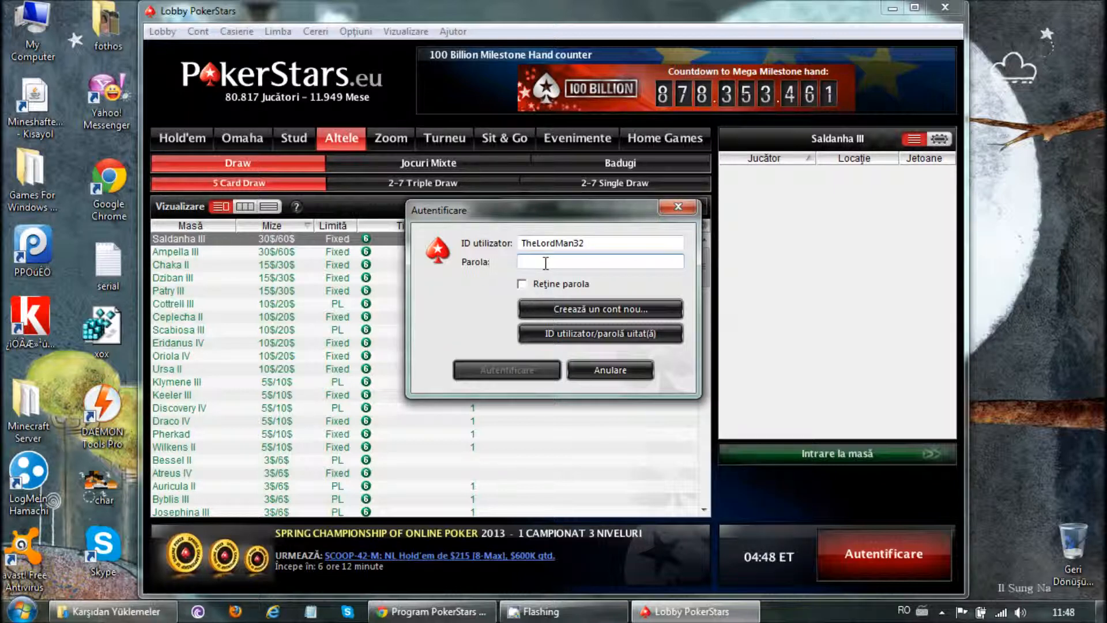
type("password")
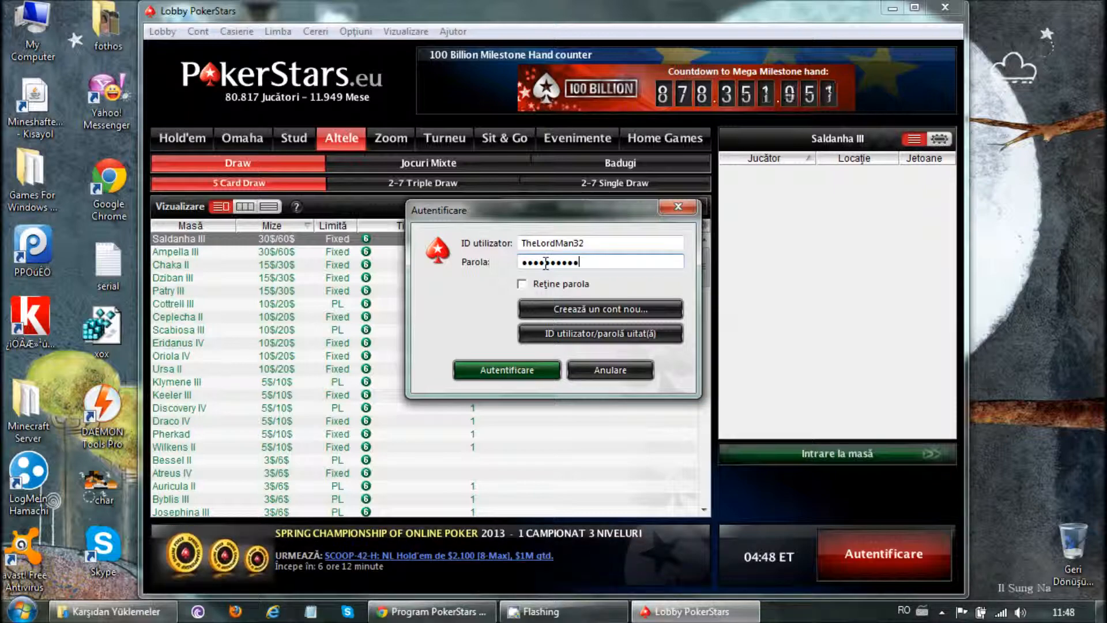
left_click(522, 284)
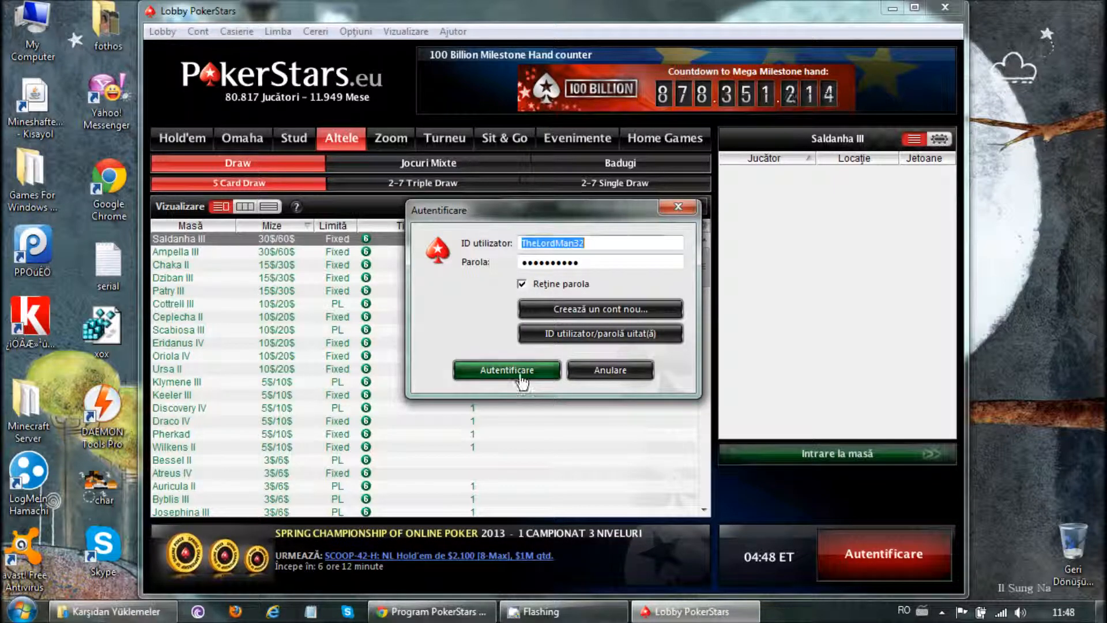
left_click(505, 369)
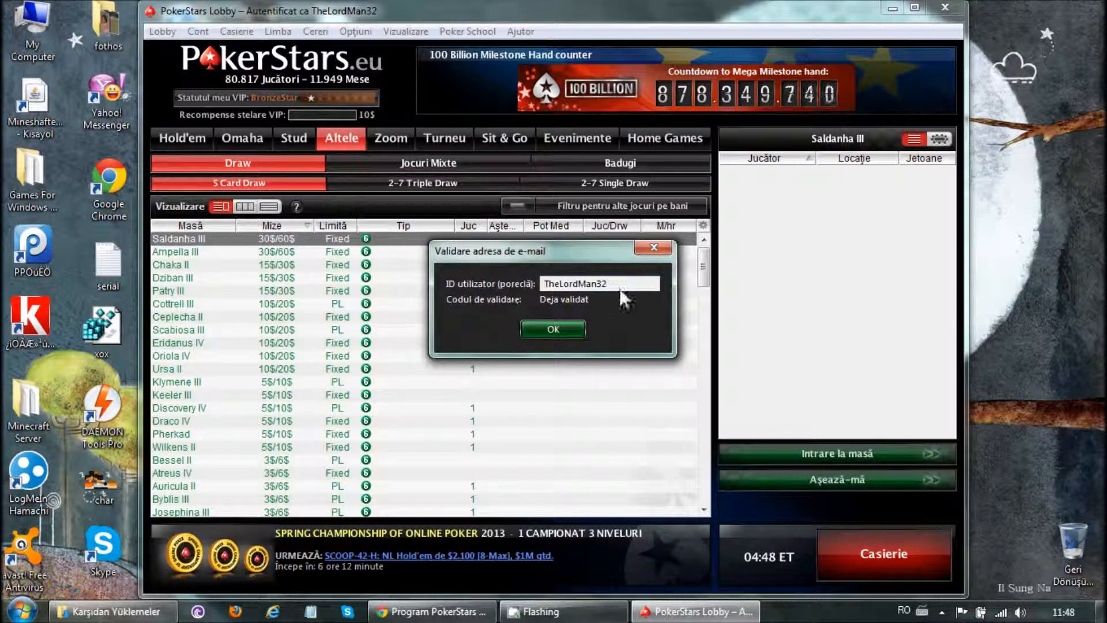
Select the user ID in the email validation notice and dismiss it with OK
triple_click(598, 284)
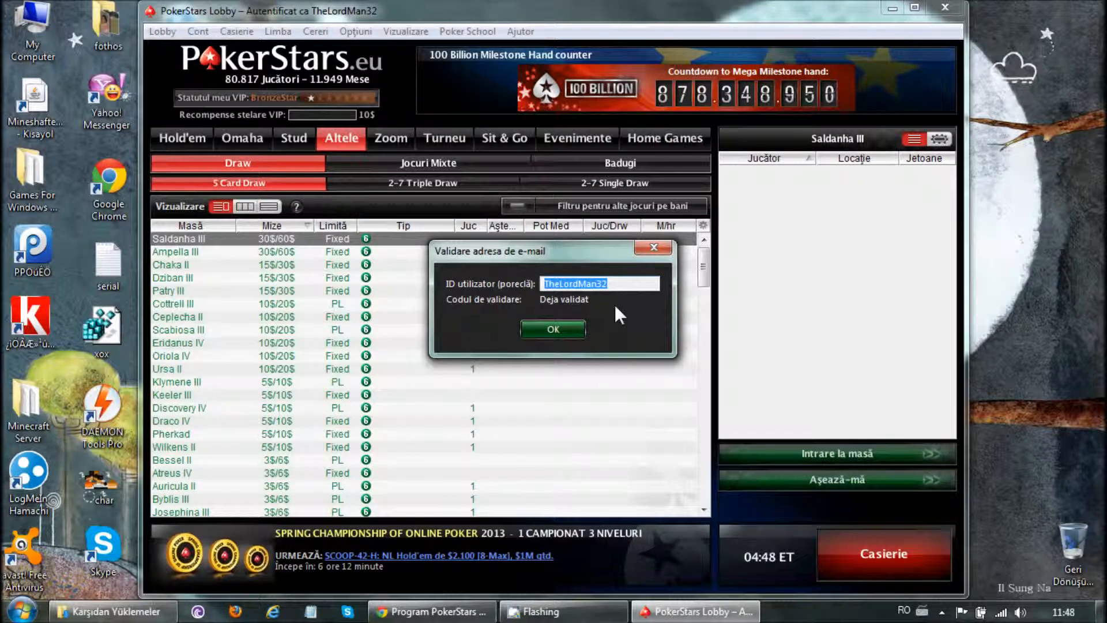
left_click(552, 328)
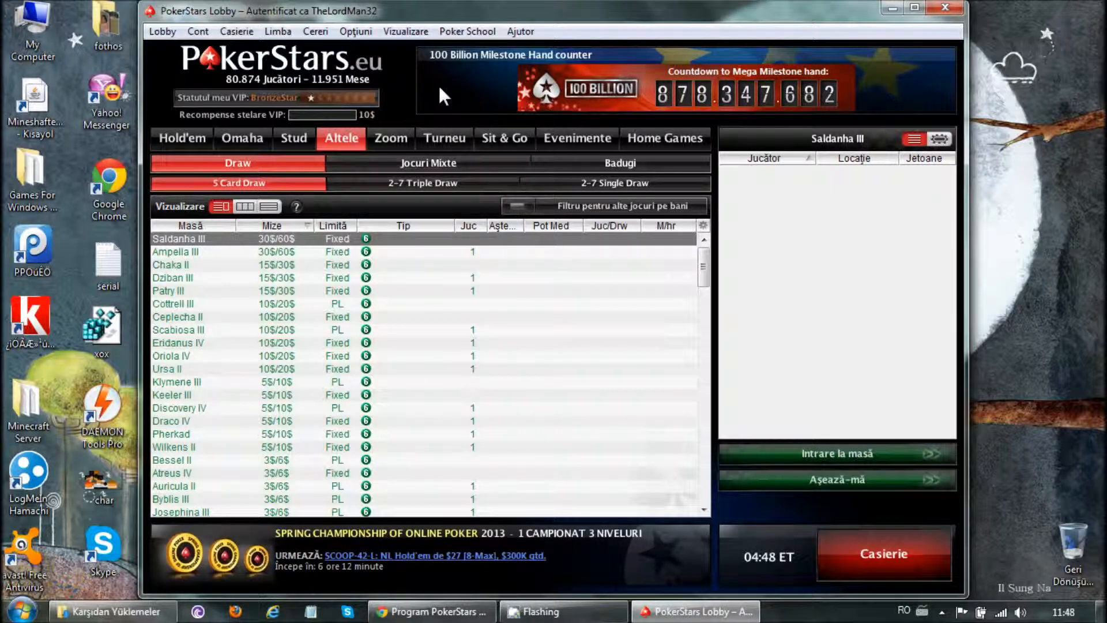
mouse_move(190, 118)
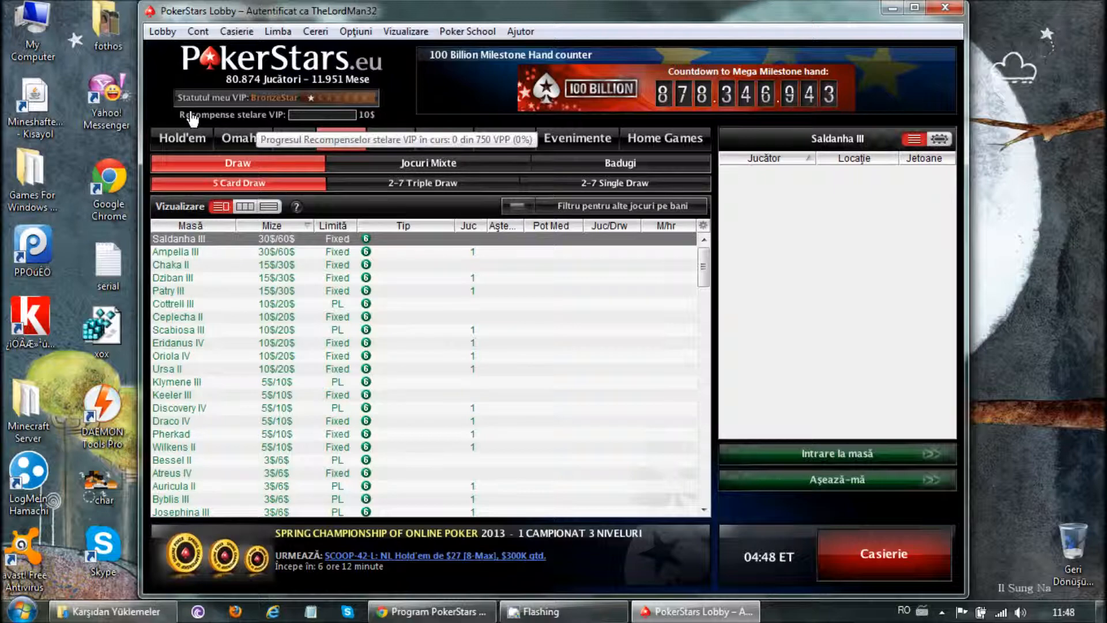
Browse the Hold'em, Stud, Zoom and tournament game listings in turn
left_click(182, 137)
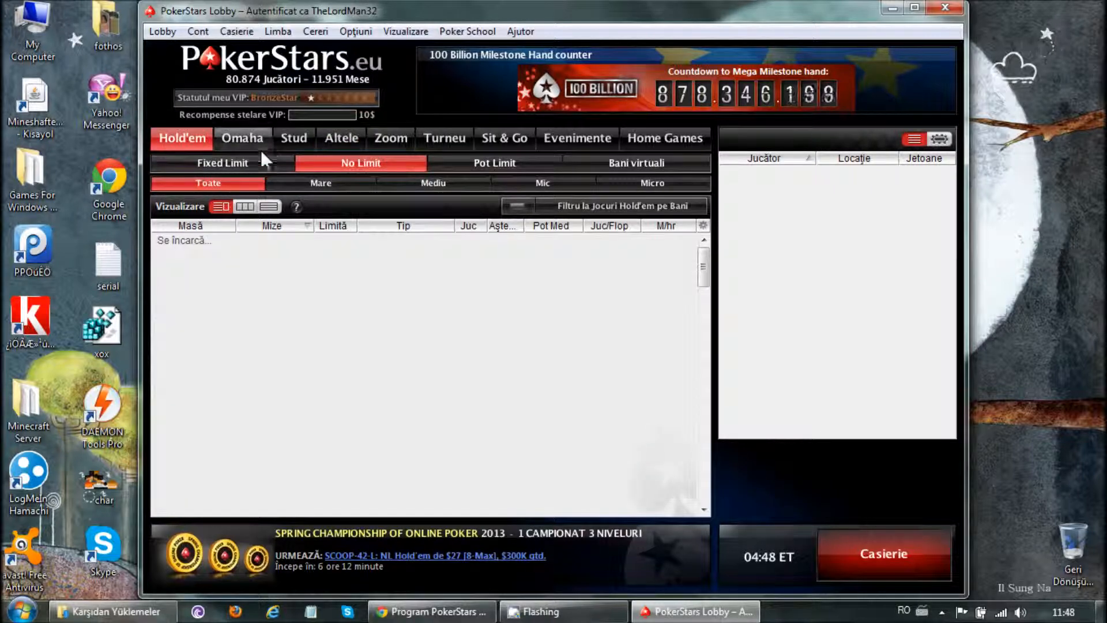
left_click(294, 137)
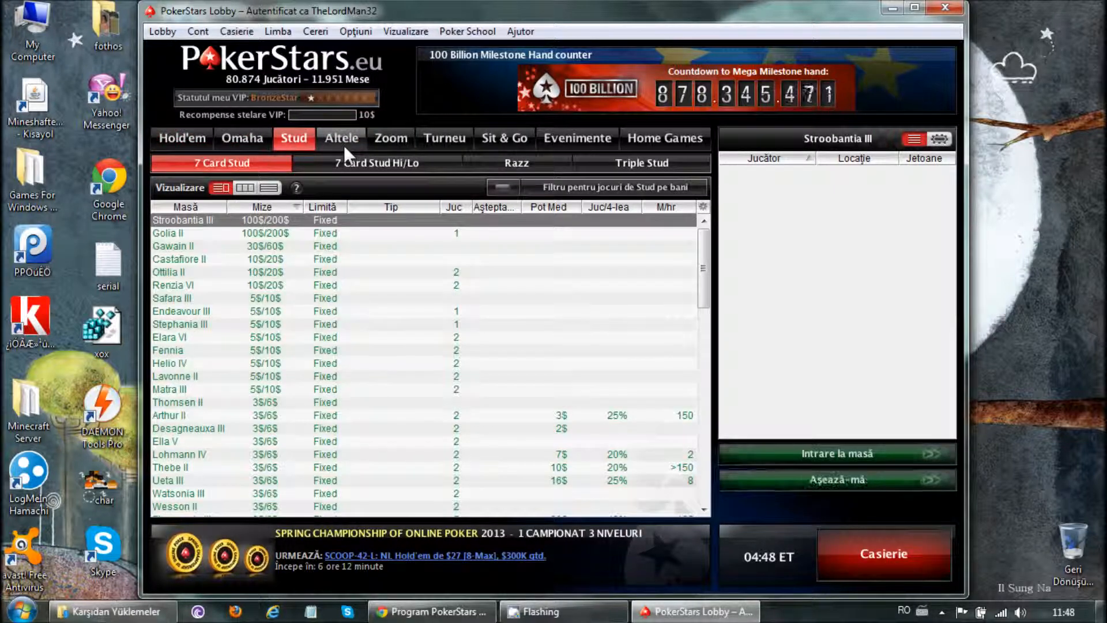
left_click(391, 137)
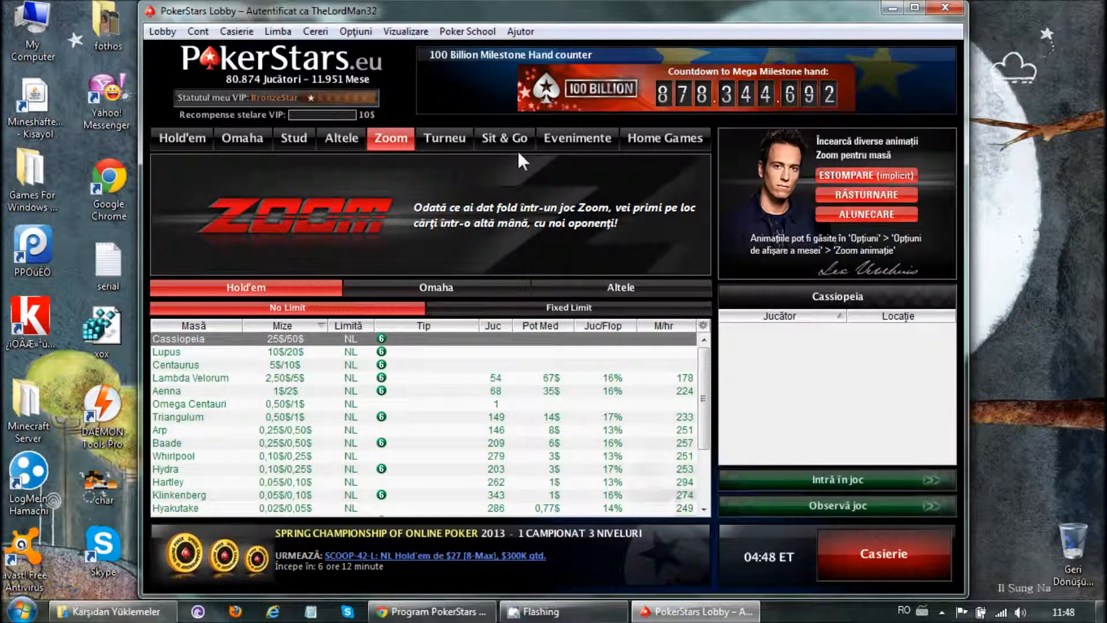
left_click(444, 138)
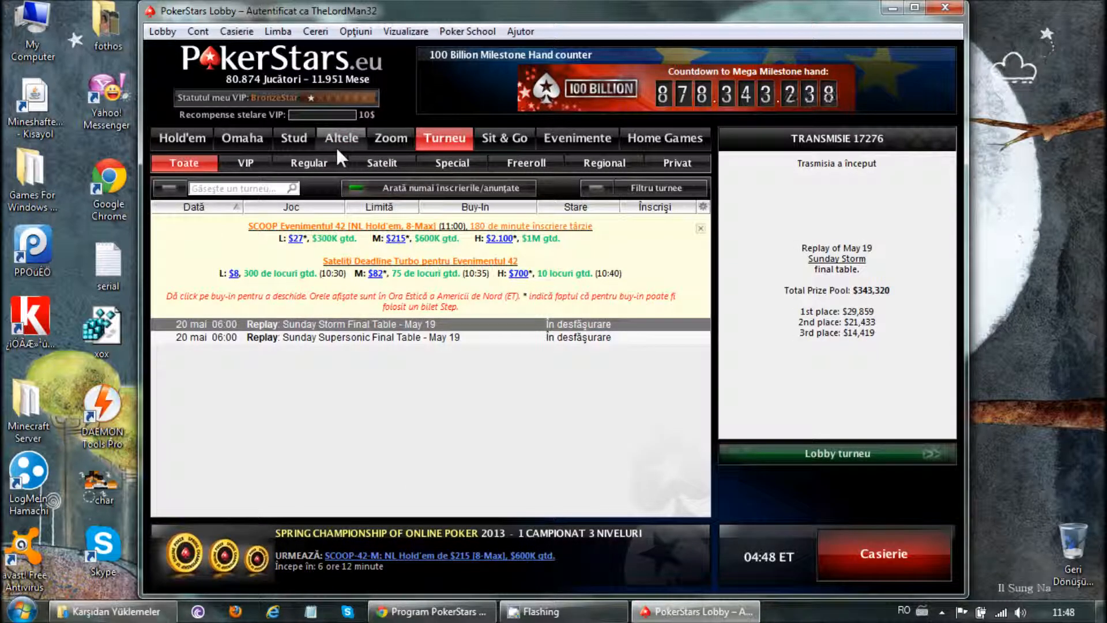
View the Sit & Go listings, then hide the lobby to the desktop
left_click(504, 137)
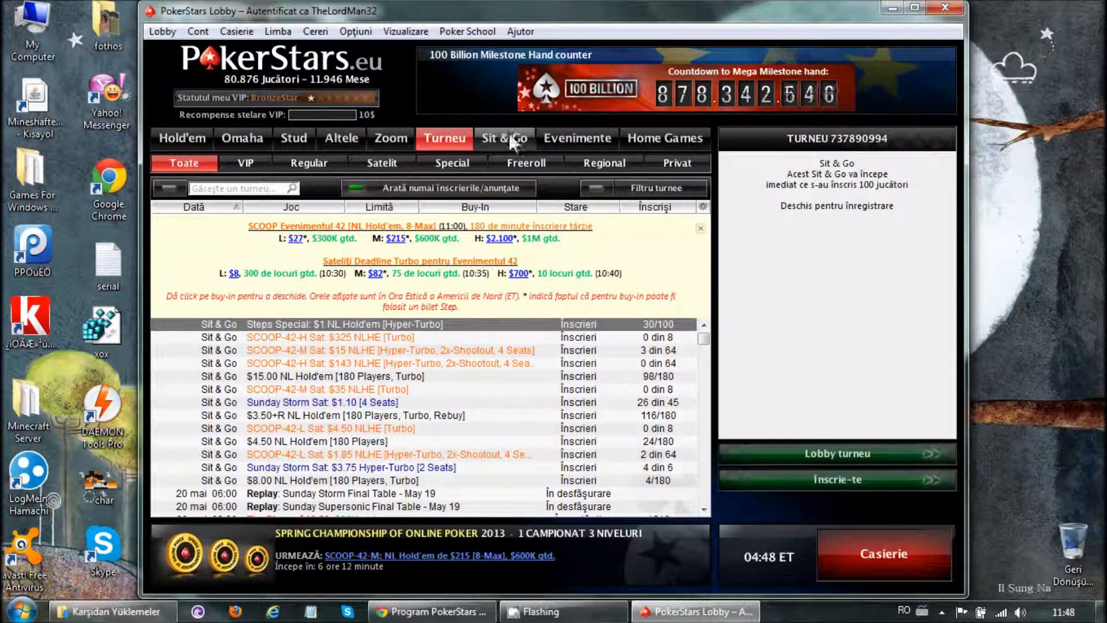
left_click(504, 137)
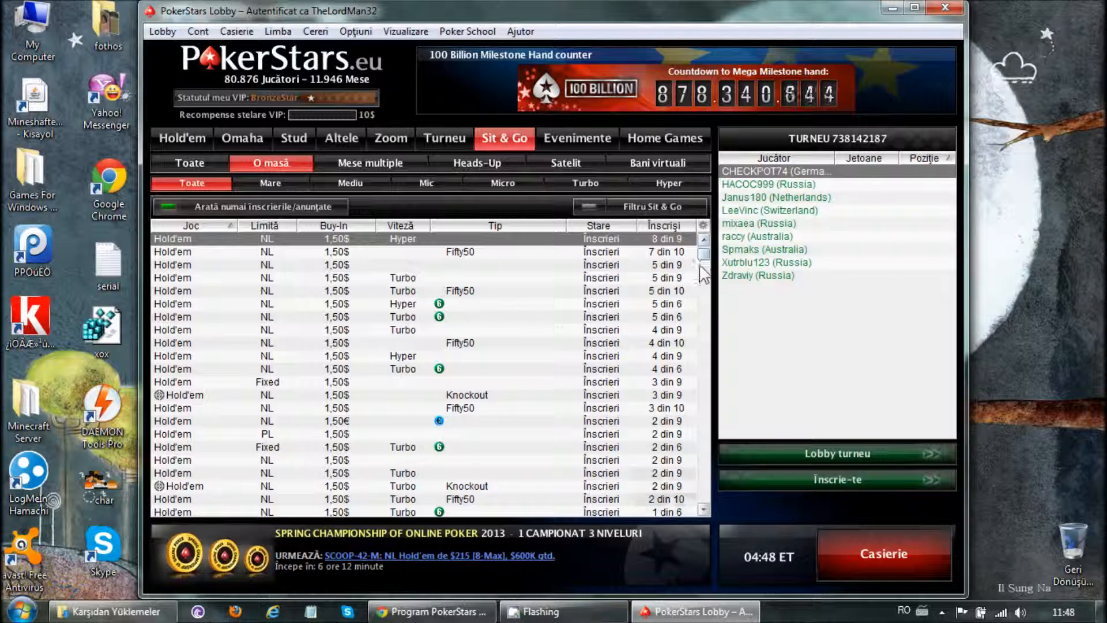
scroll("down", 3)
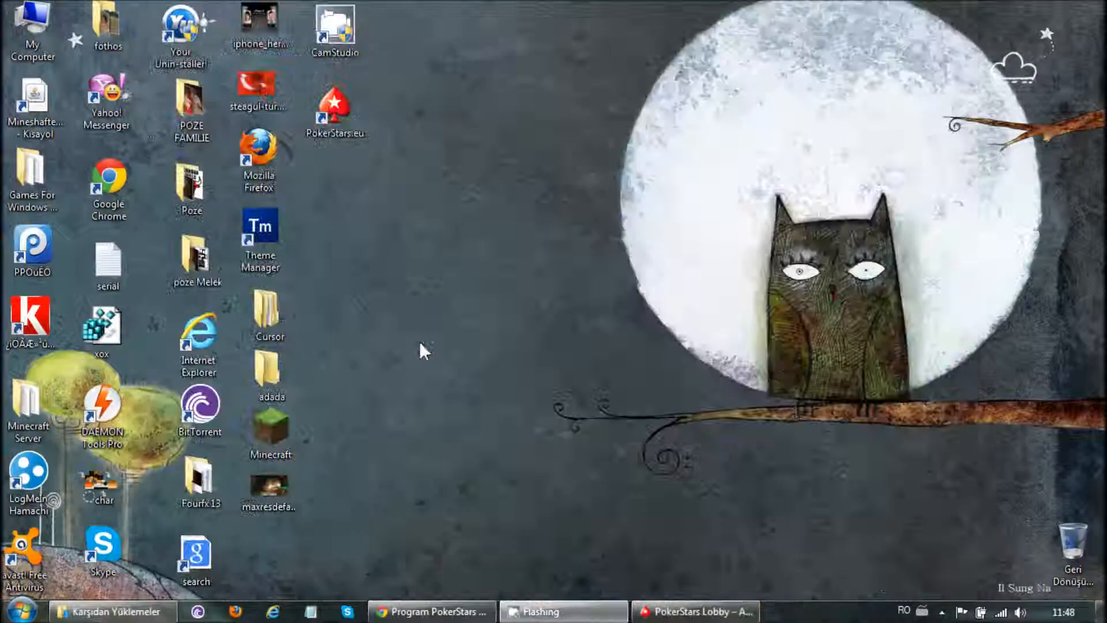
left_click(922, 611)
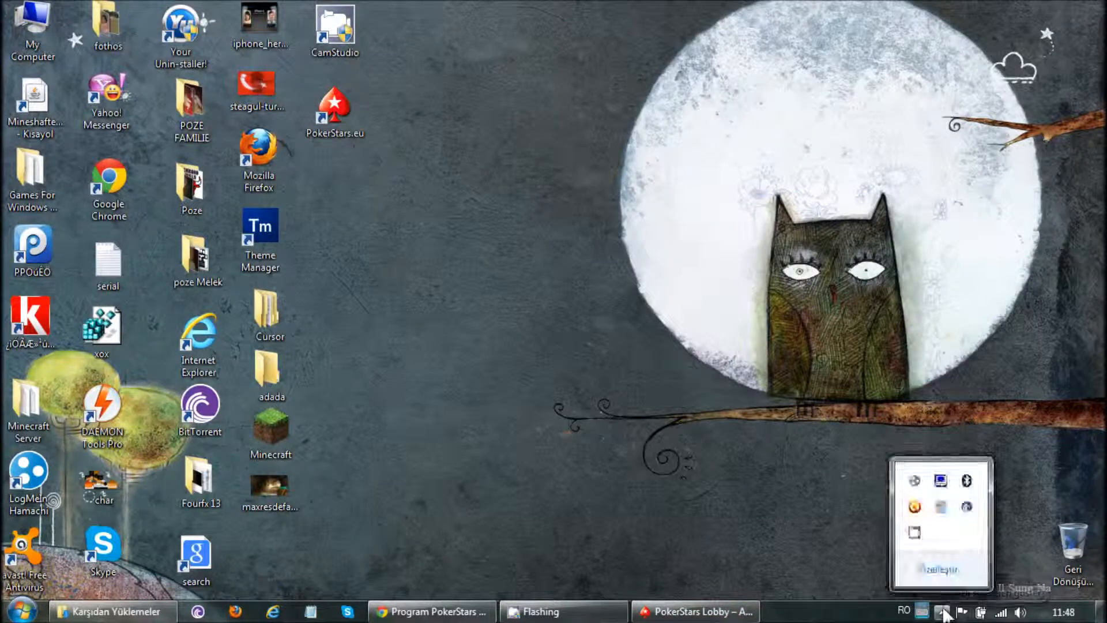